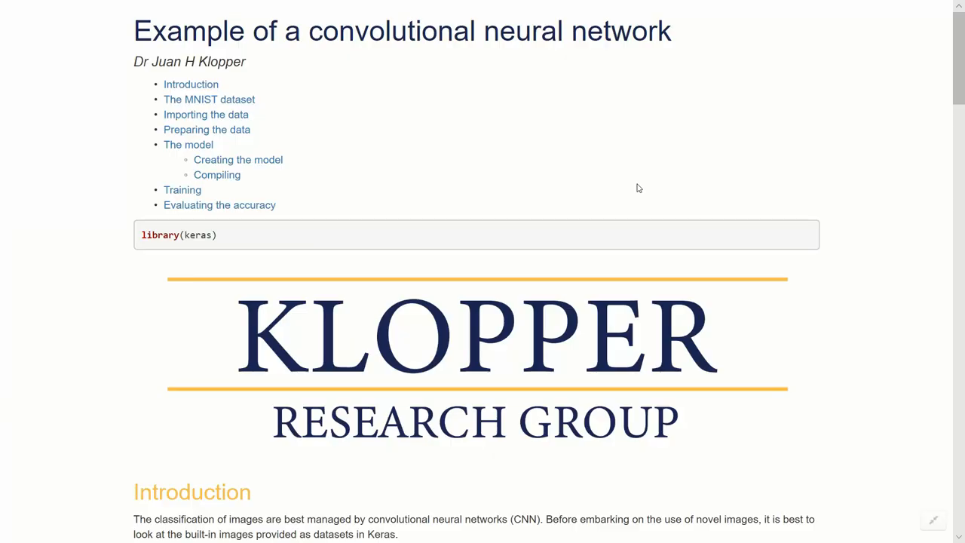
pyautogui.scroll(-3)
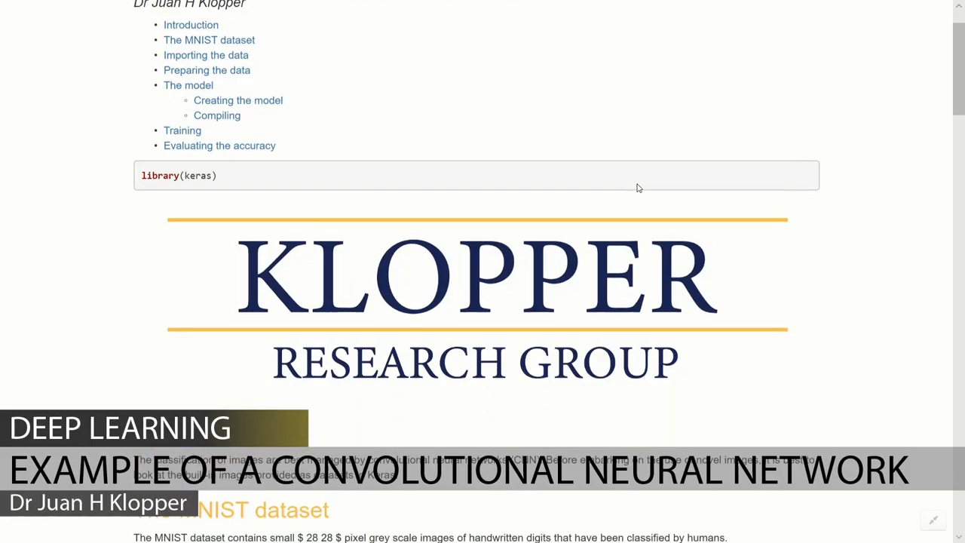
pyautogui.scroll(-3)
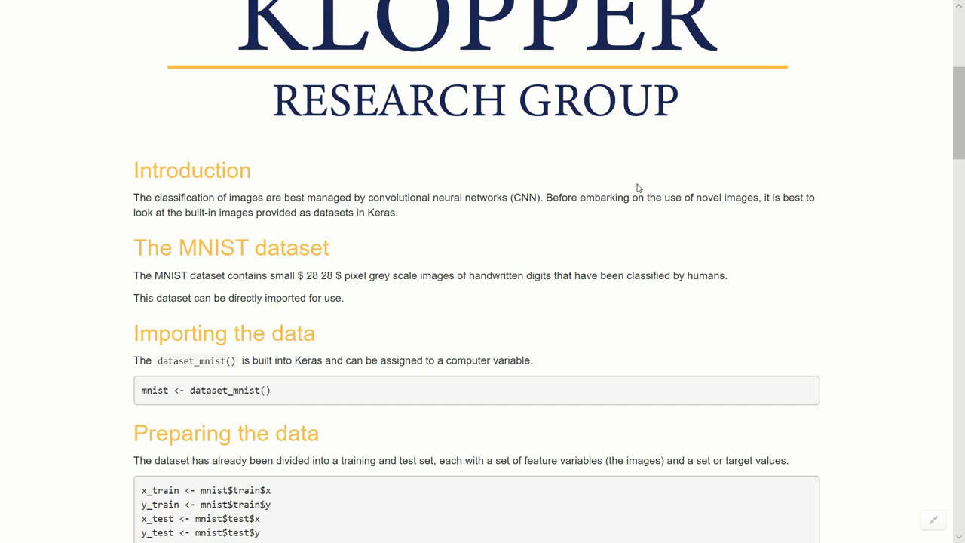
pyautogui.scroll(-3)
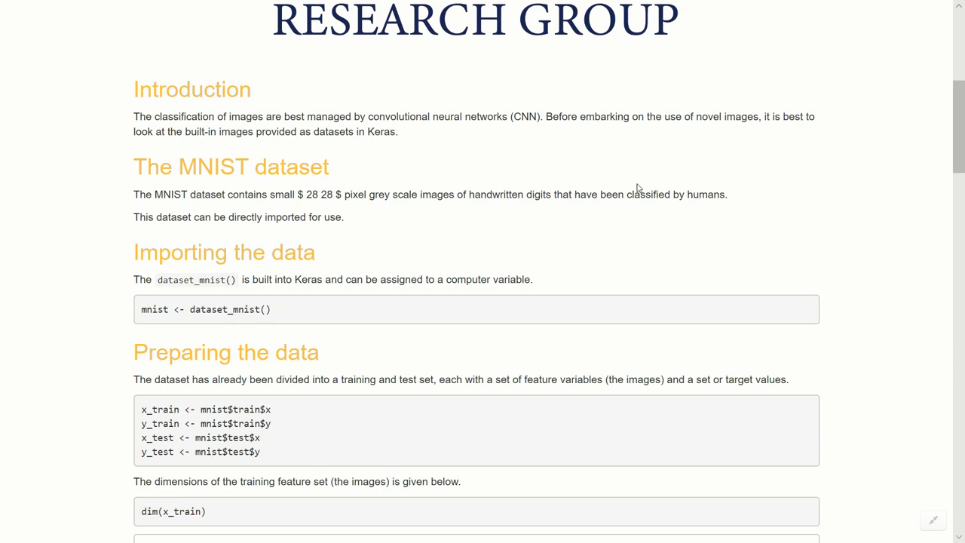
pyautogui.moveTo(308, 317)
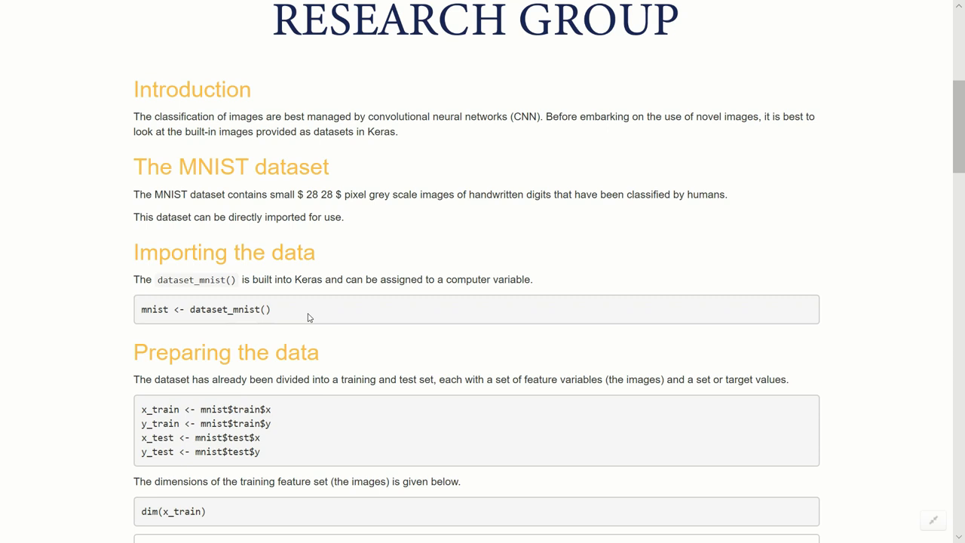
pyautogui.moveTo(197, 308)
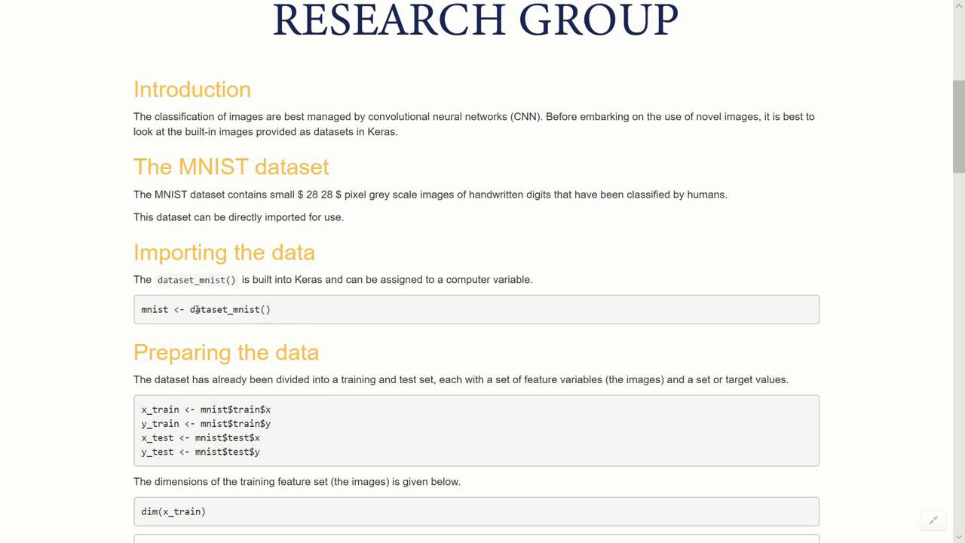
pyautogui.moveTo(300, 302)
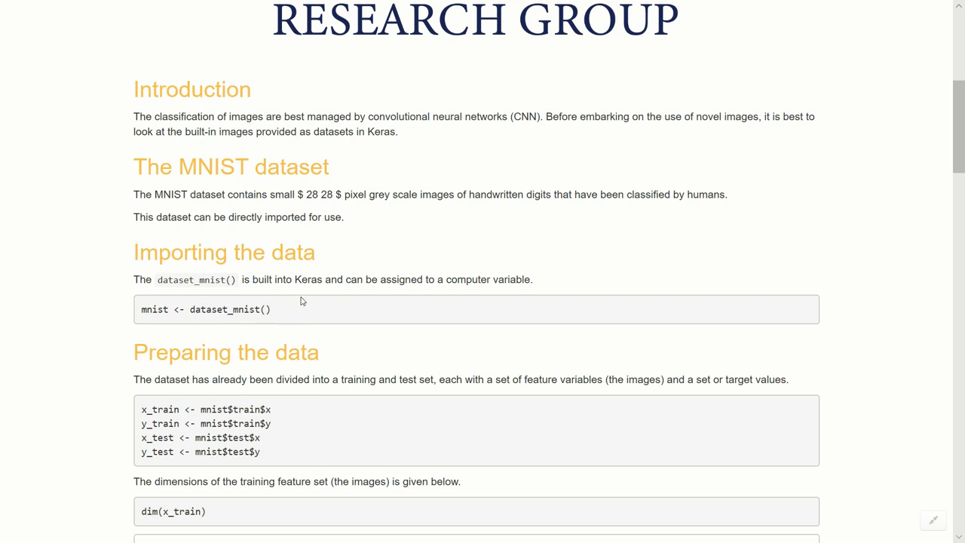
pyautogui.scroll(-3)
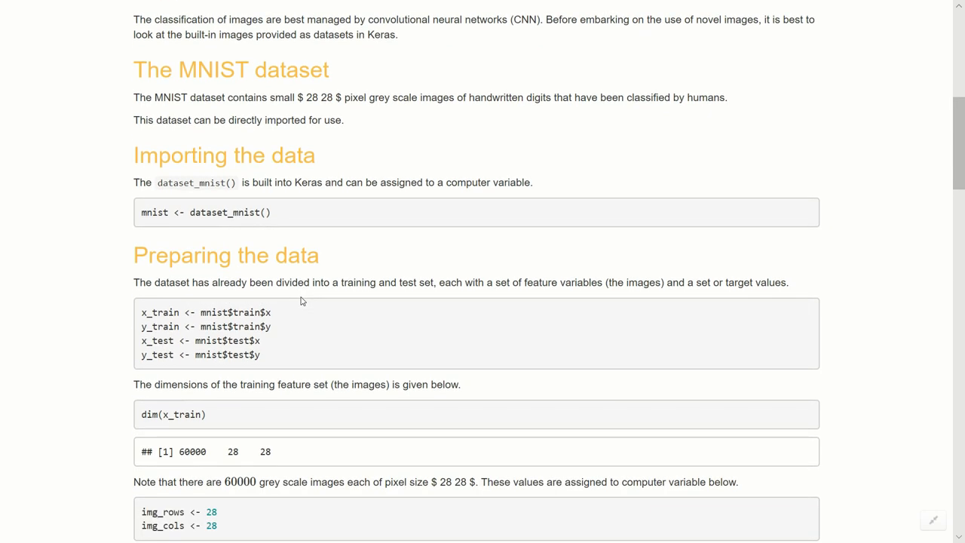
pyautogui.moveTo(60, 262)
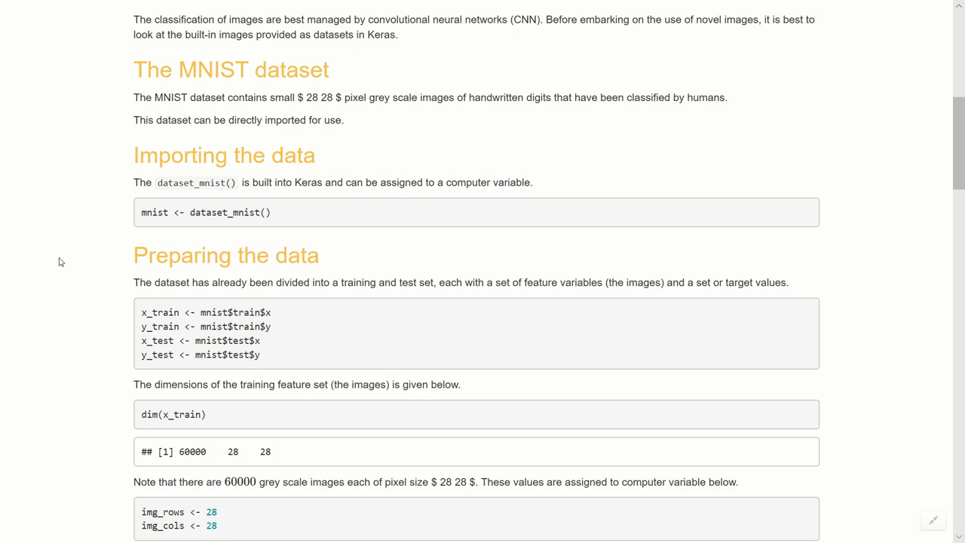
pyautogui.scroll(-3)
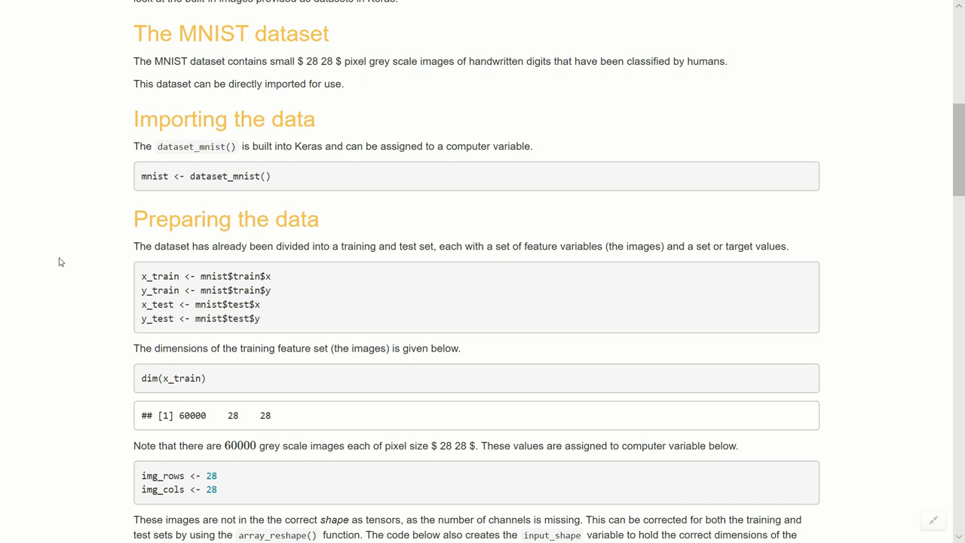
pyautogui.moveTo(244, 250)
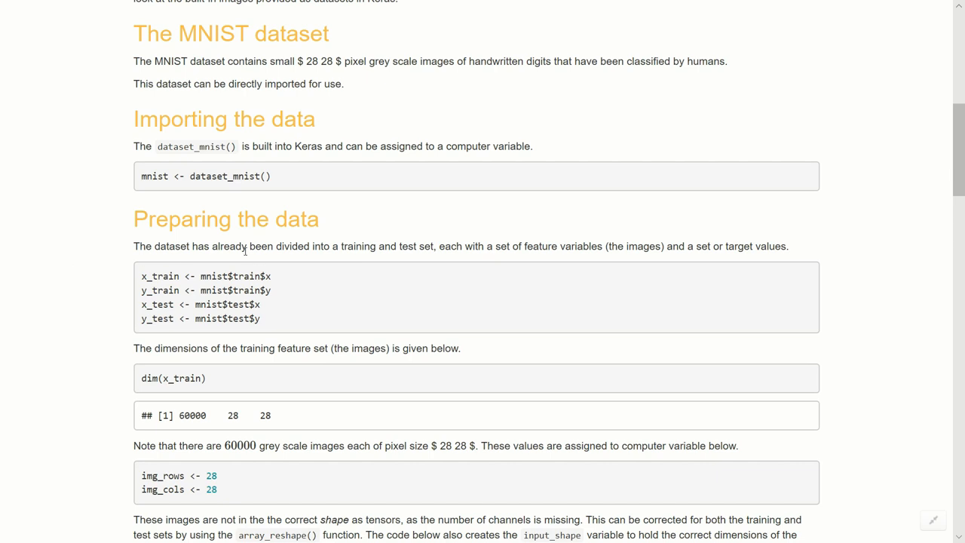
pyautogui.moveTo(226, 276)
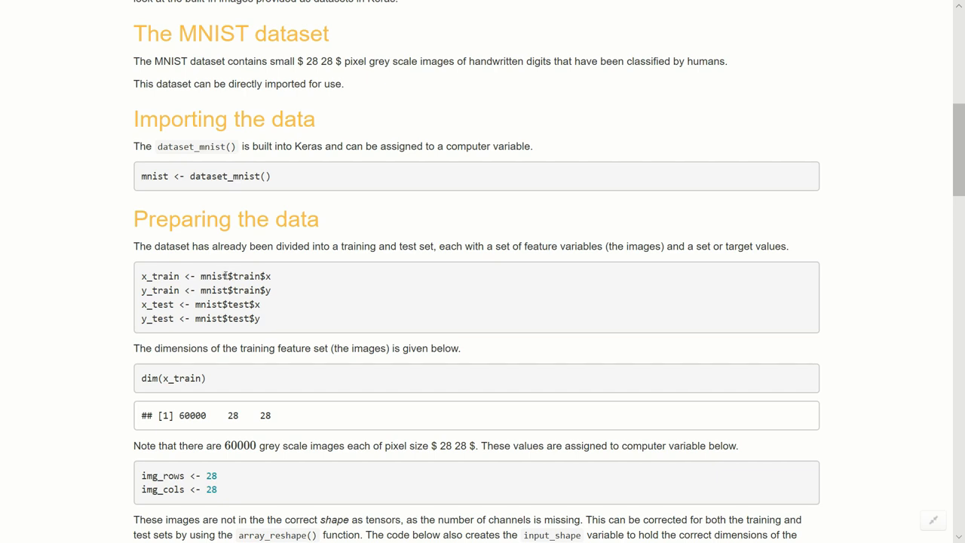
pyautogui.moveTo(228, 274)
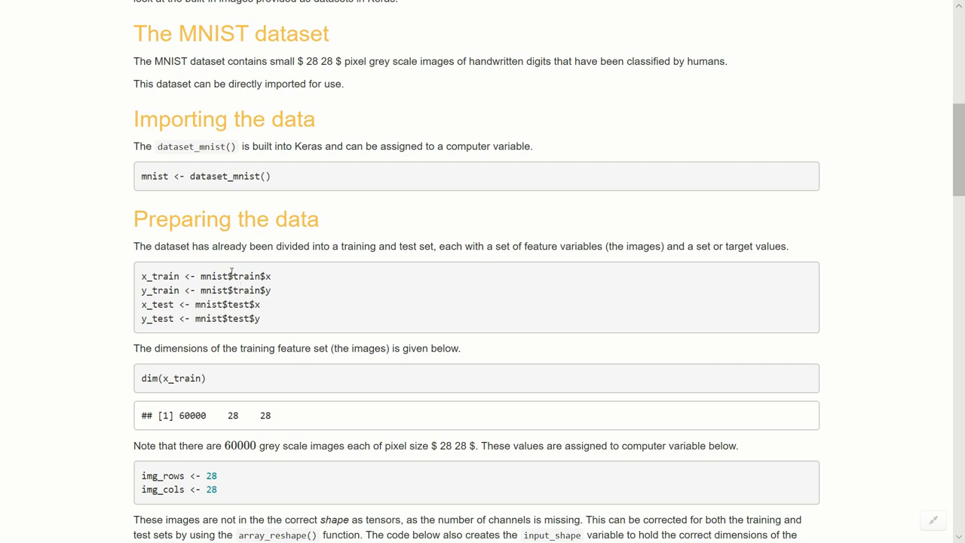
pyautogui.moveTo(256, 279)
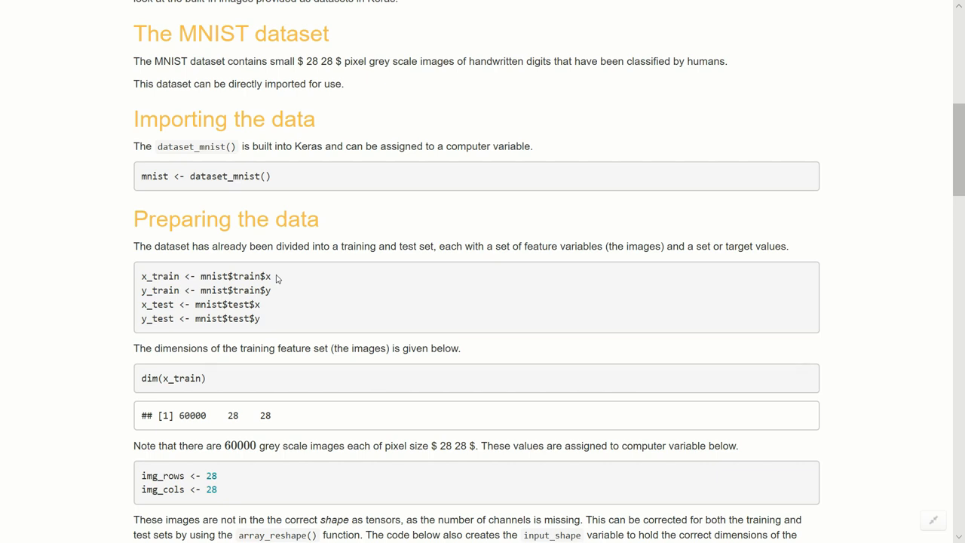
pyautogui.scroll(-3)
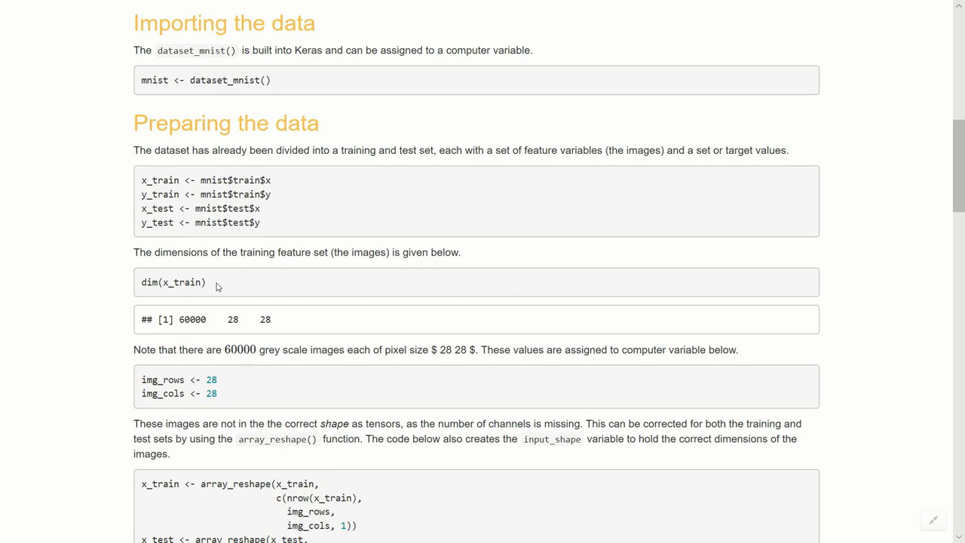
pyautogui.moveTo(185, 330)
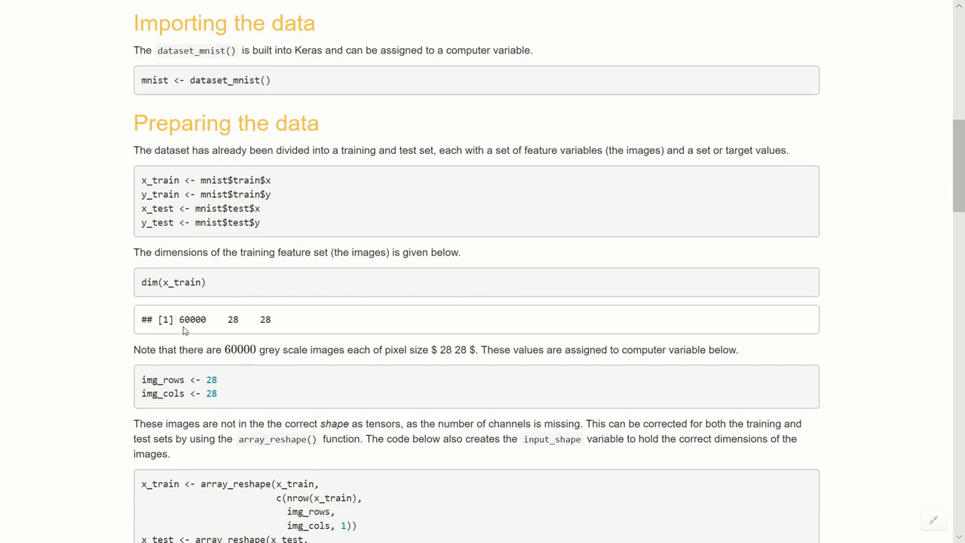
pyautogui.moveTo(95, 320)
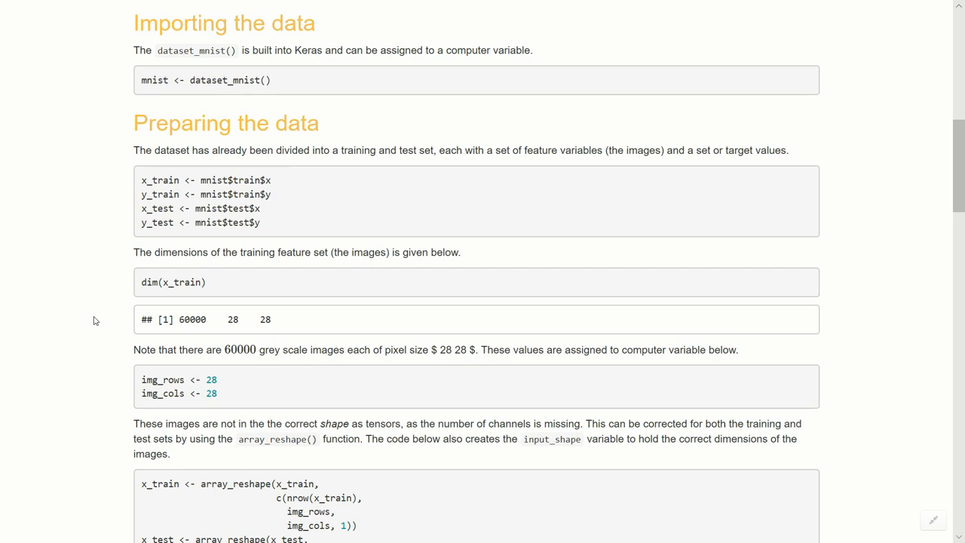
pyautogui.scroll(-3)
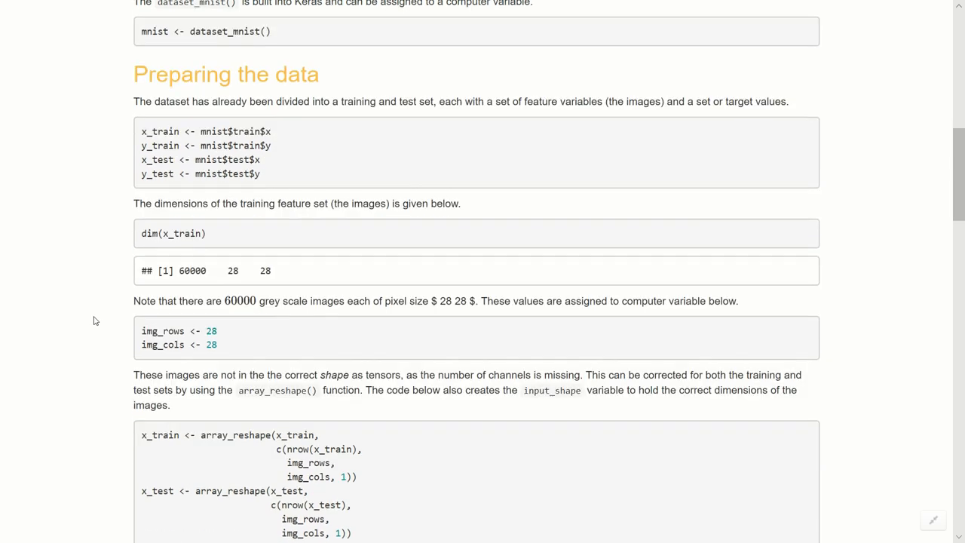
pyautogui.scroll(-3)
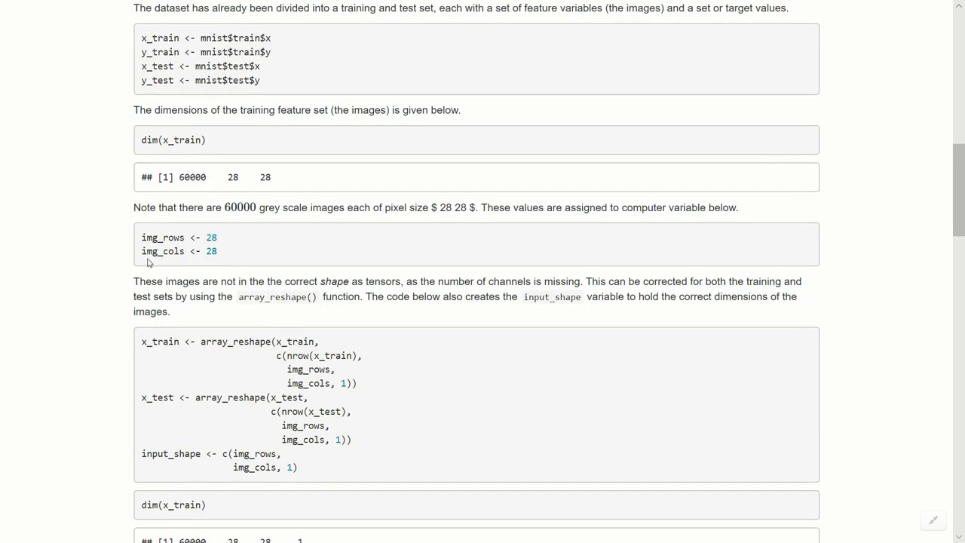
pyautogui.moveTo(155, 251)
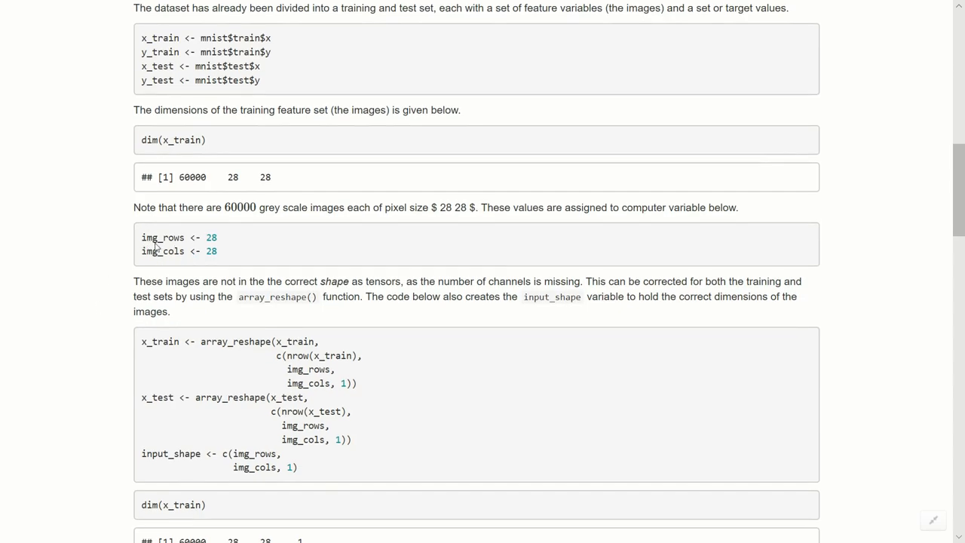
pyautogui.moveTo(158, 247)
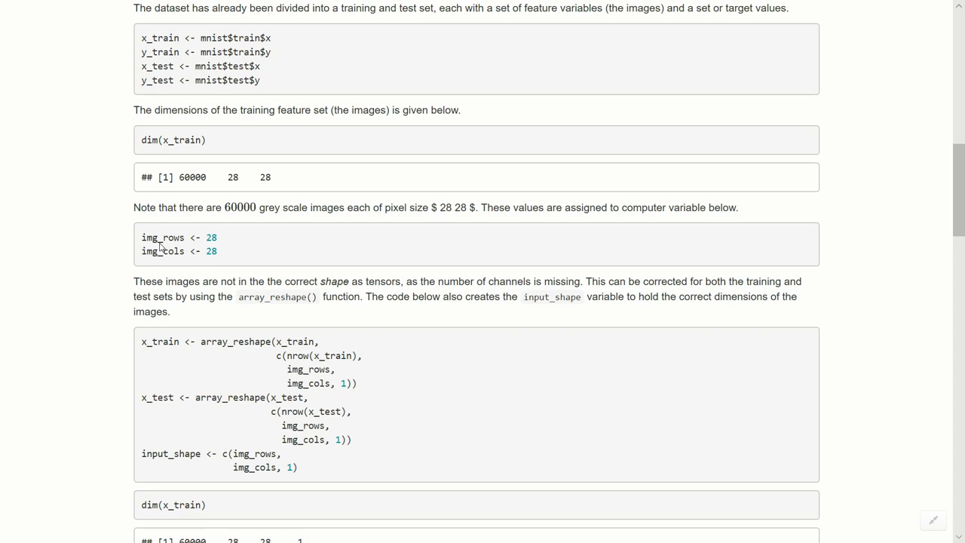
pyautogui.moveTo(185, 252)
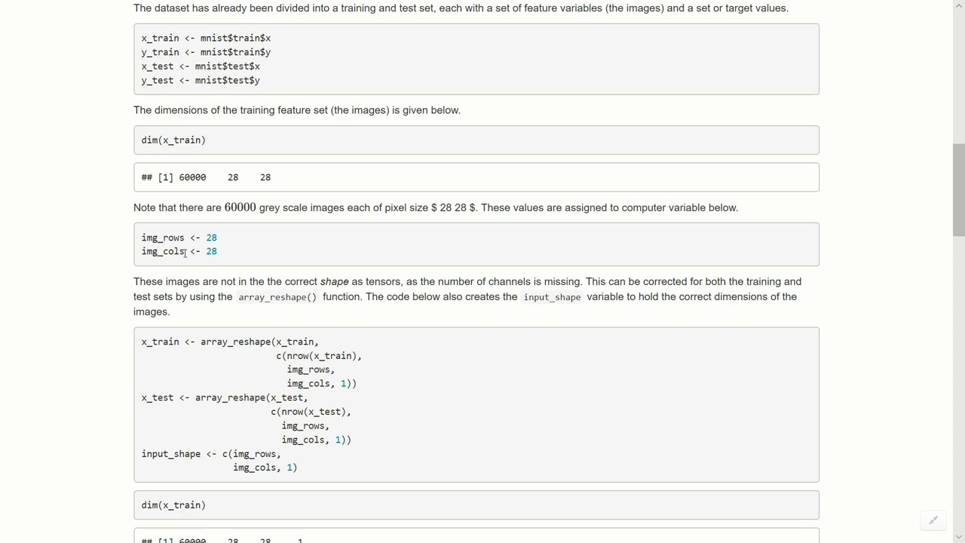
pyautogui.scroll(-3)
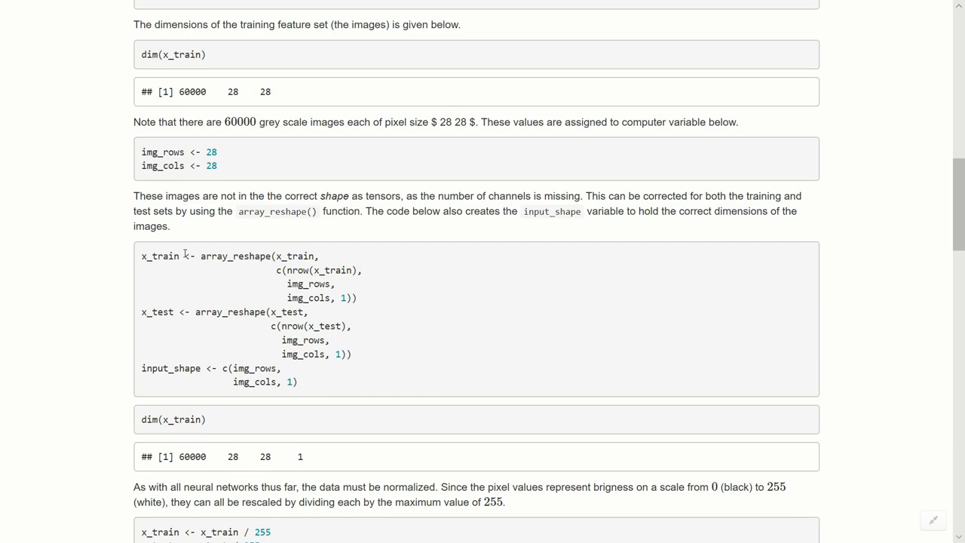
pyautogui.moveTo(341, 181)
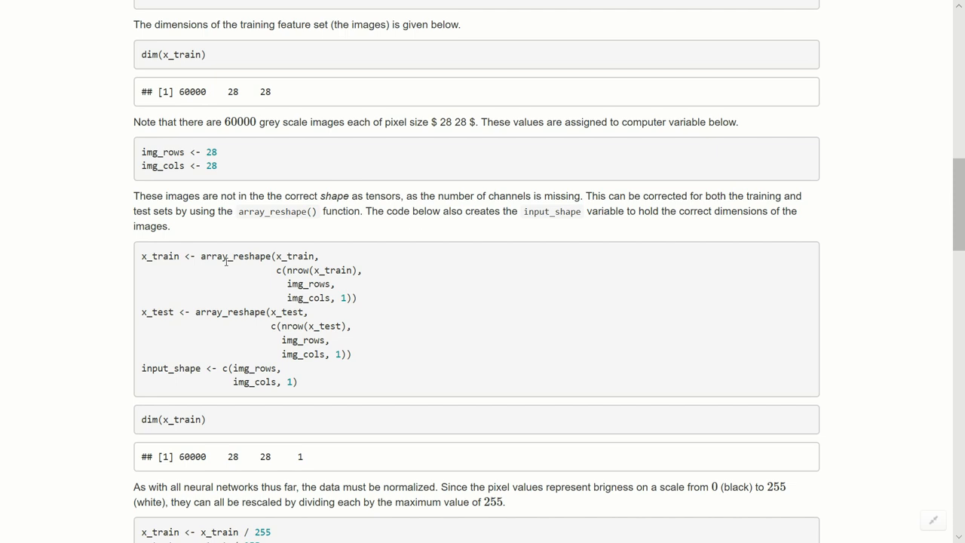
pyautogui.moveTo(296, 257)
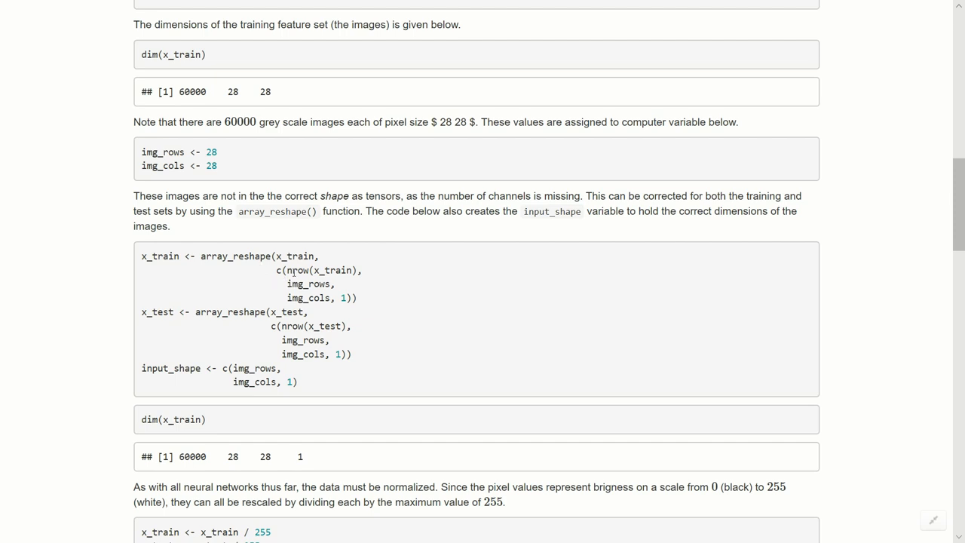
pyautogui.moveTo(365, 274)
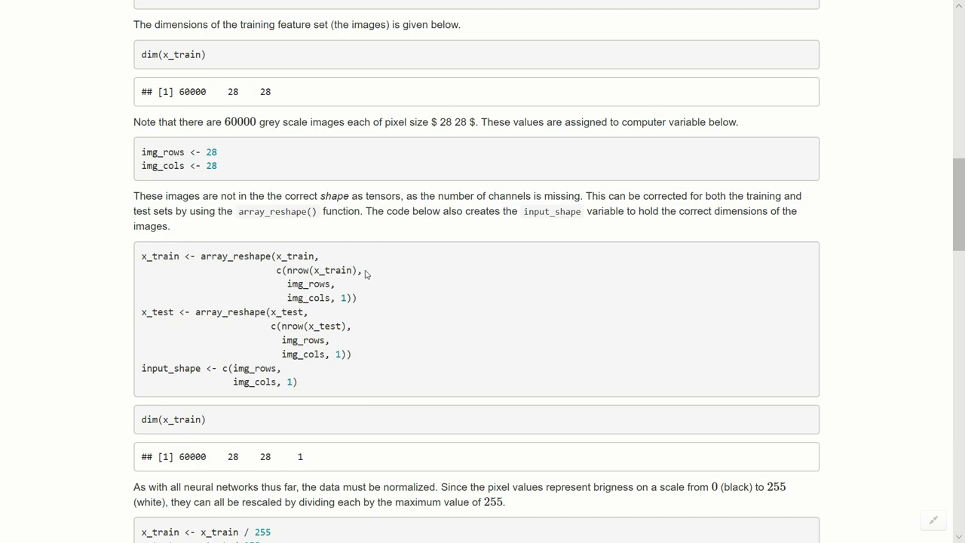
pyautogui.moveTo(371, 288)
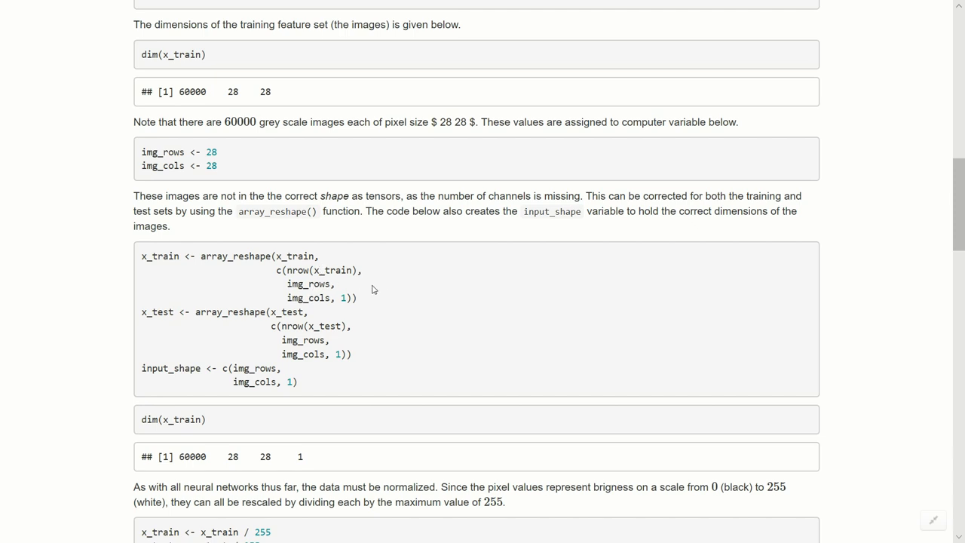
pyautogui.moveTo(390, 294)
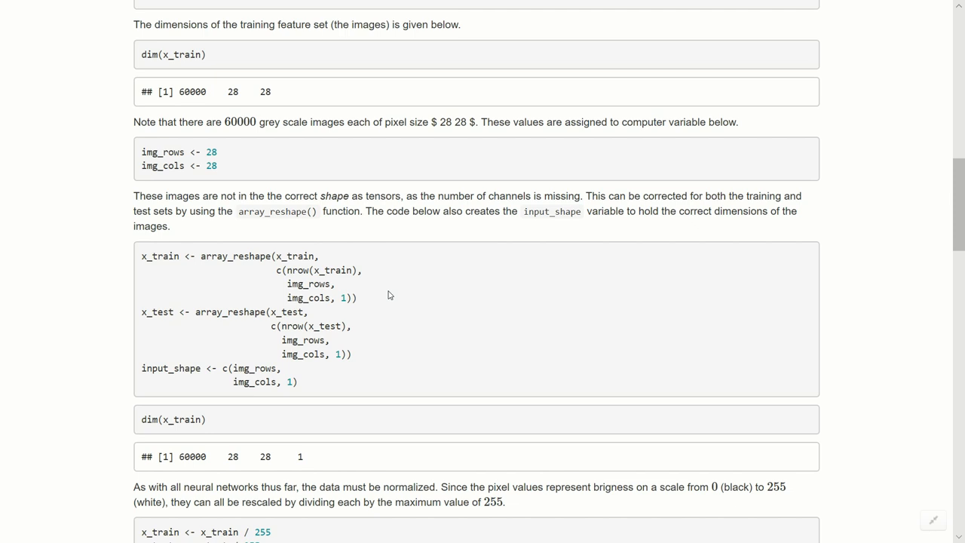
pyautogui.scroll(-3)
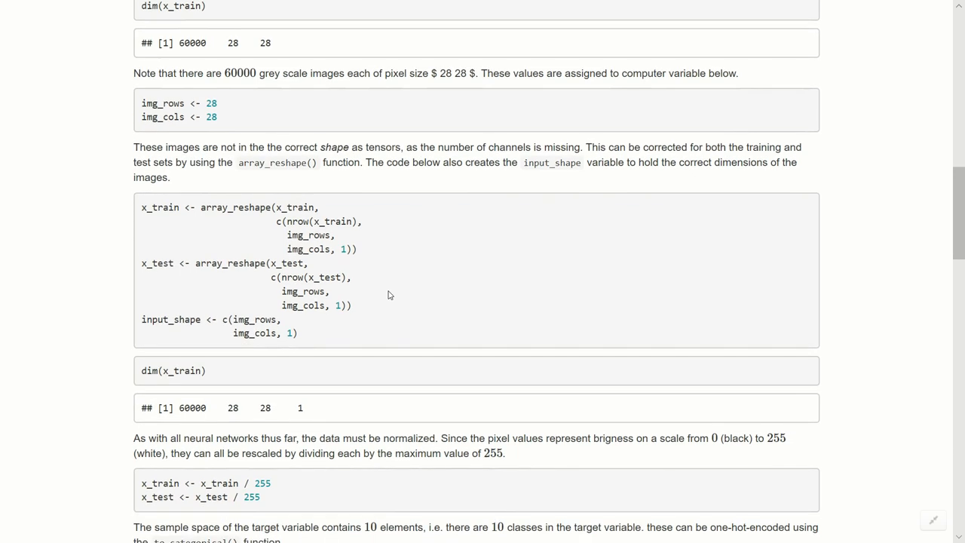
pyautogui.moveTo(155, 319)
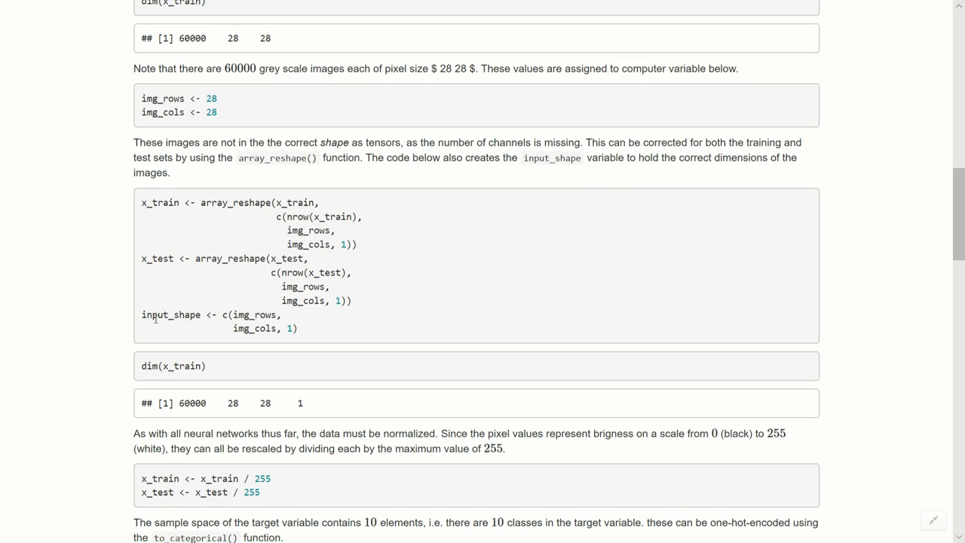
pyautogui.scroll(-3)
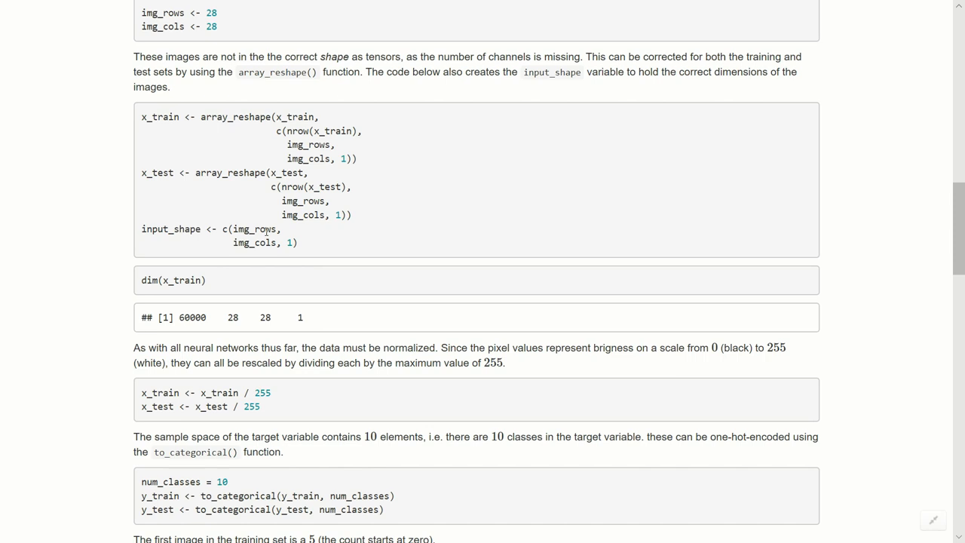
pyautogui.scroll(-3)
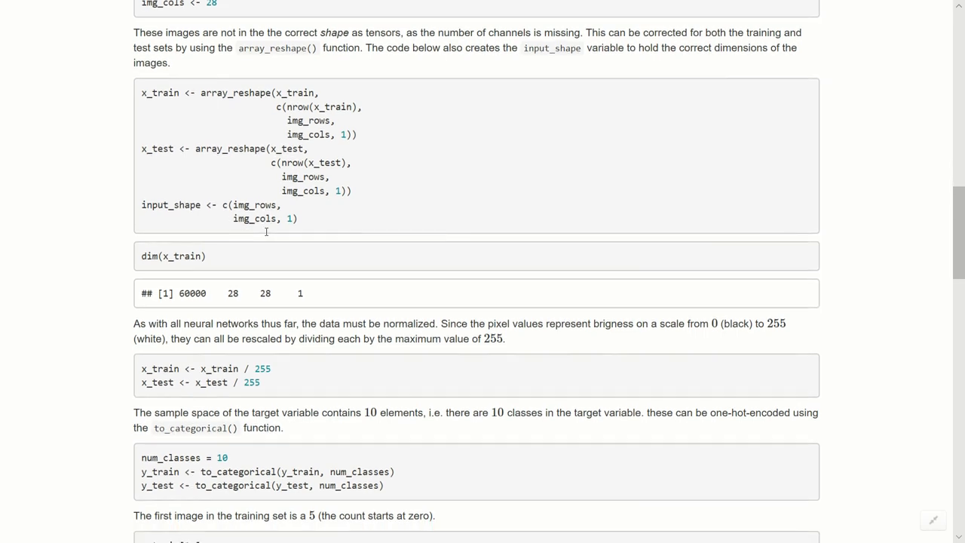
pyautogui.moveTo(243, 270)
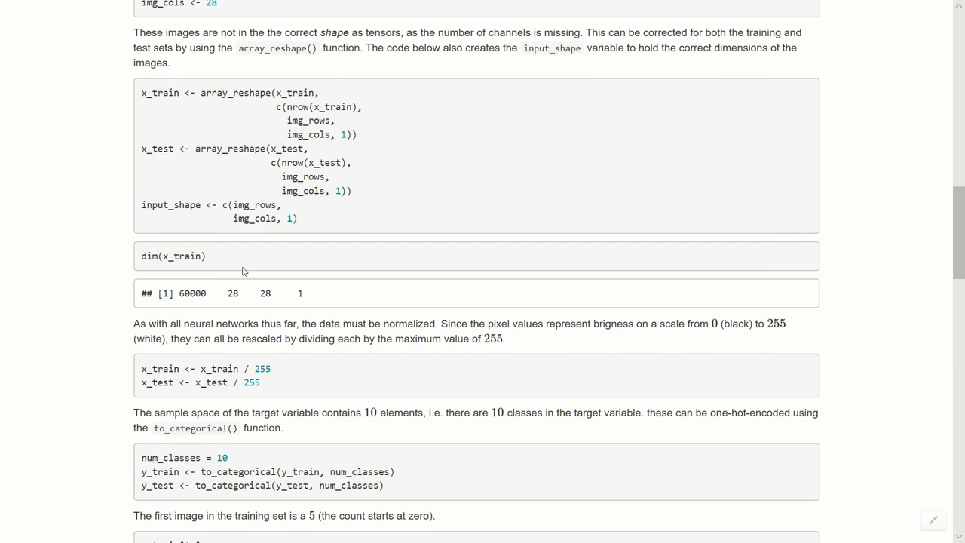
pyautogui.scroll(-3)
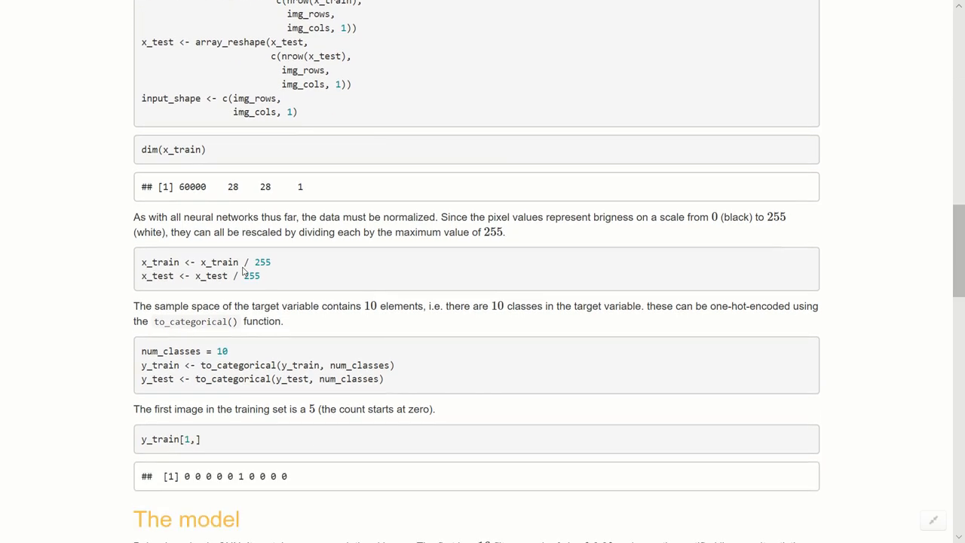
pyautogui.moveTo(228, 196)
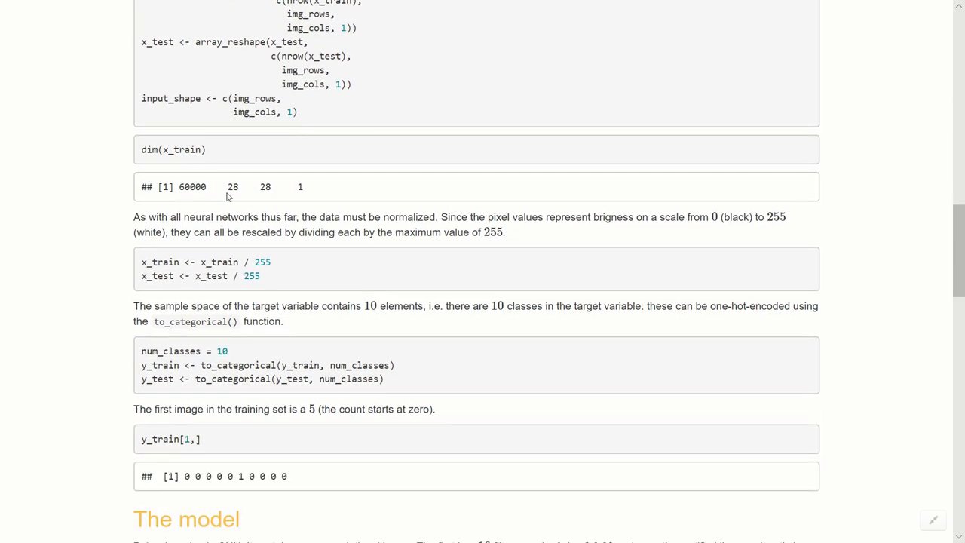
pyautogui.scroll(-3)
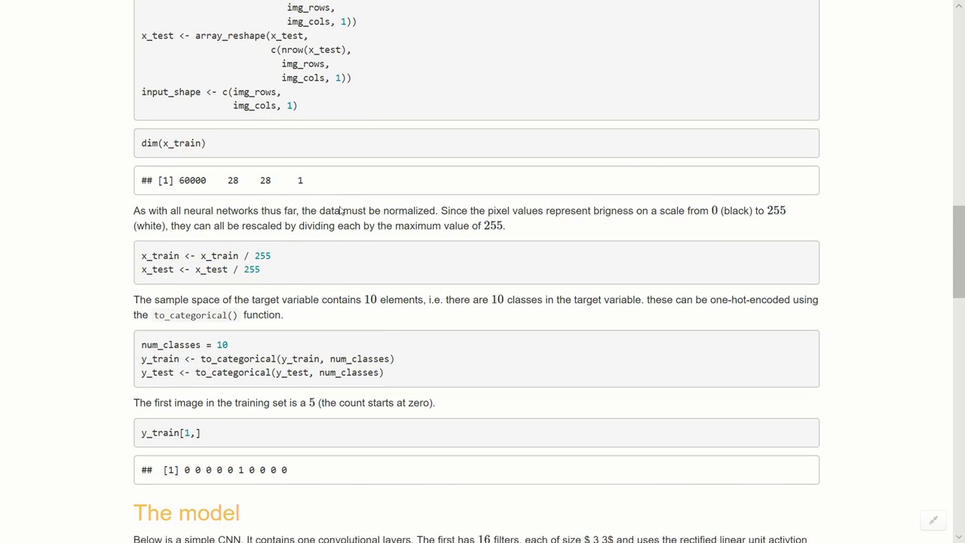
pyautogui.scroll(-3)
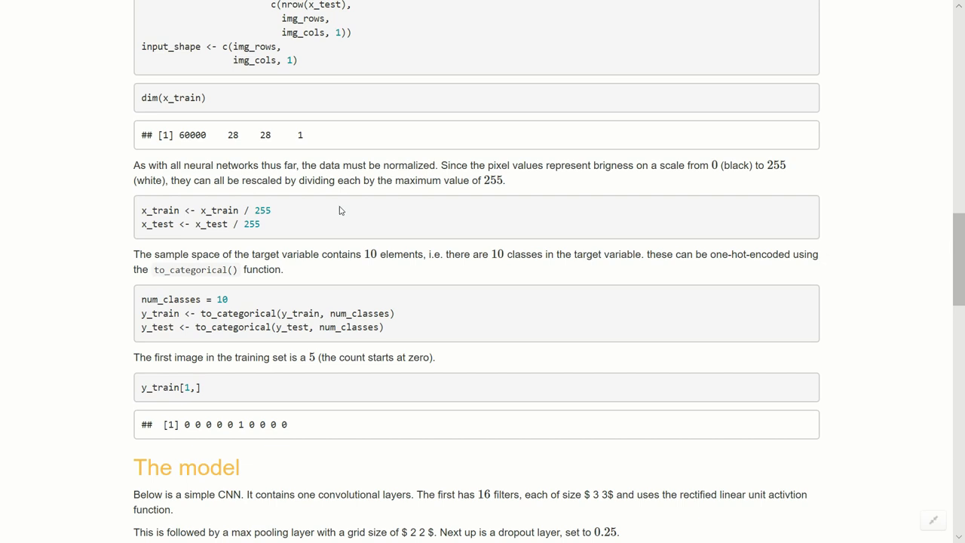
pyautogui.scroll(-3)
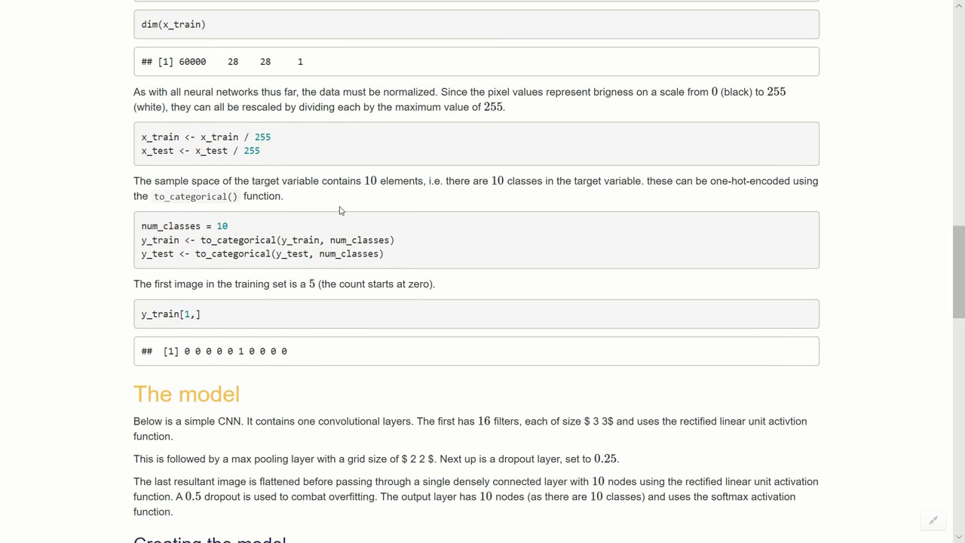
pyautogui.scroll(-3)
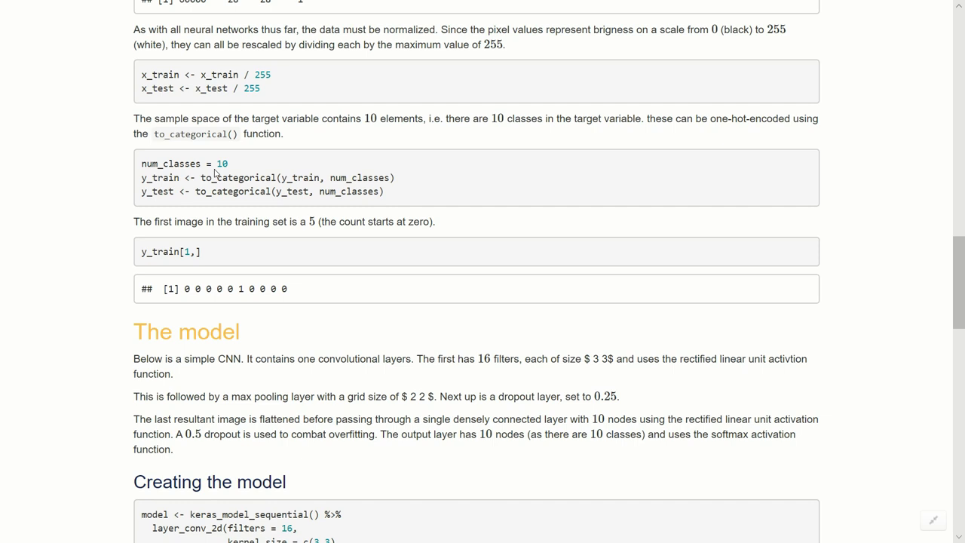
pyautogui.moveTo(275, 177)
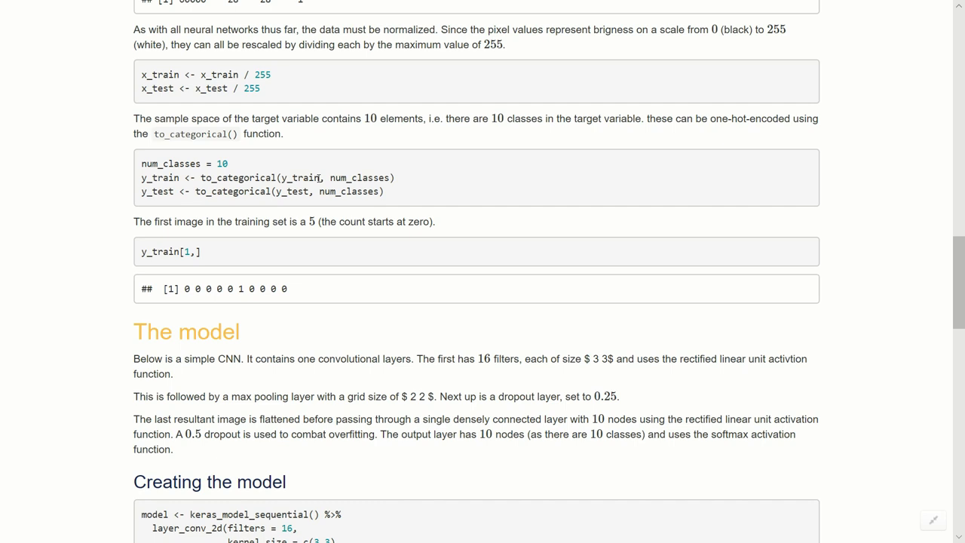
pyautogui.scroll(-3)
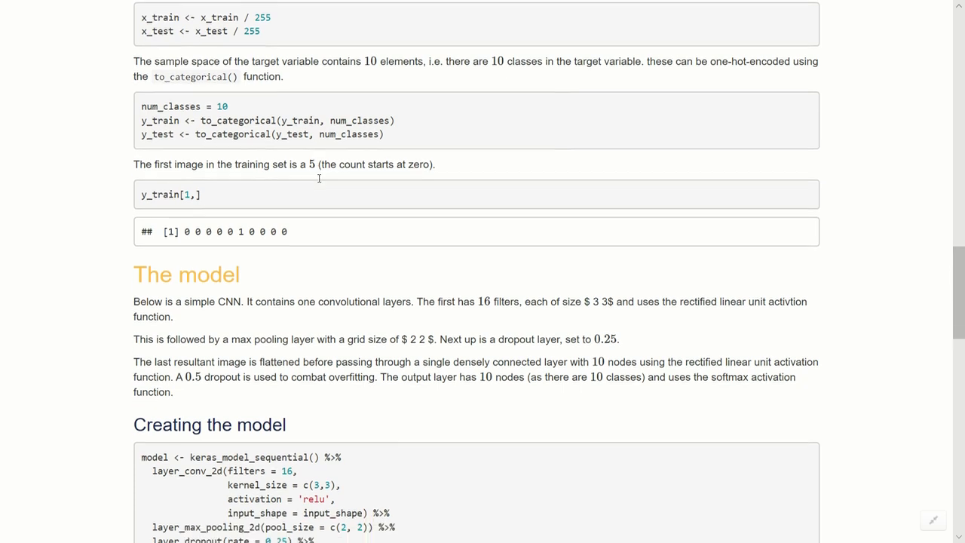
pyautogui.scroll(-3)
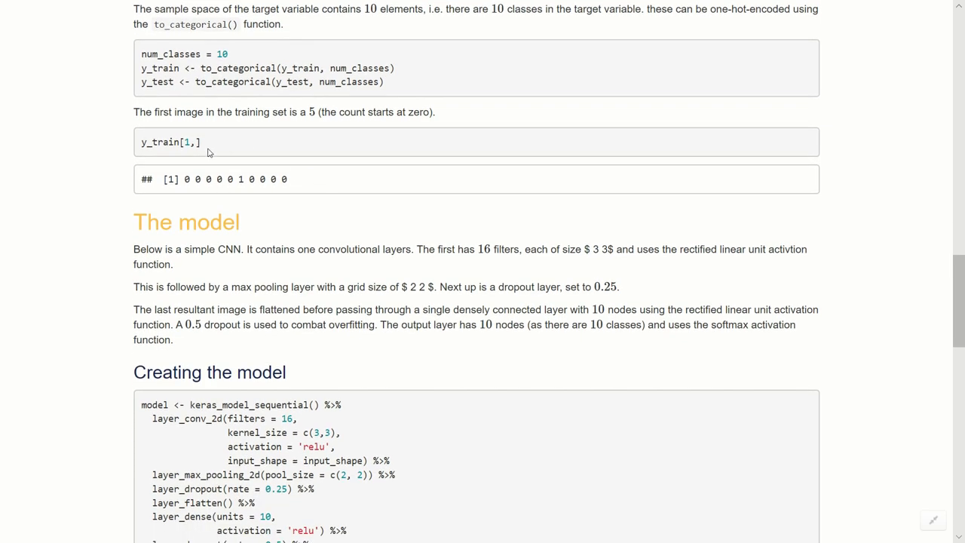
pyautogui.moveTo(194, 196)
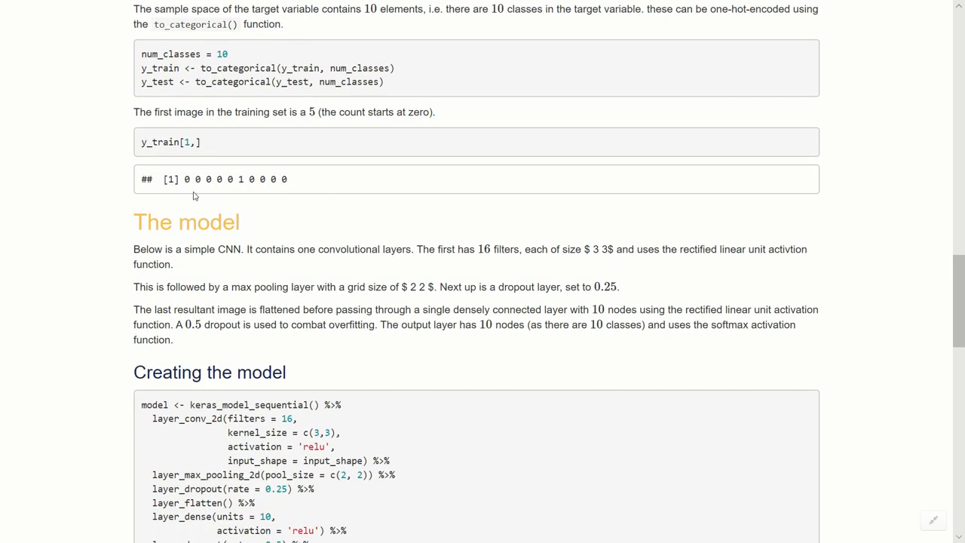
pyautogui.moveTo(183, 175)
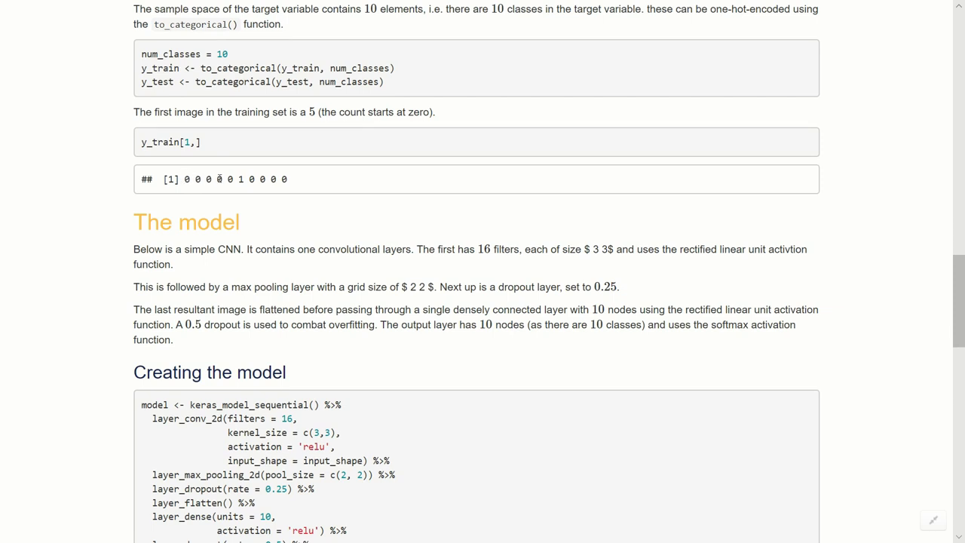
pyautogui.moveTo(253, 181)
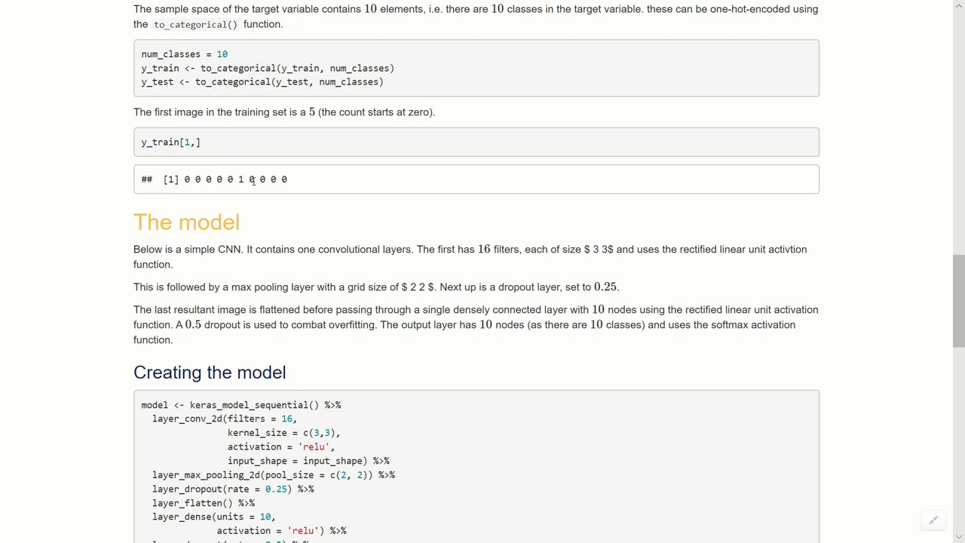
pyautogui.scroll(-3)
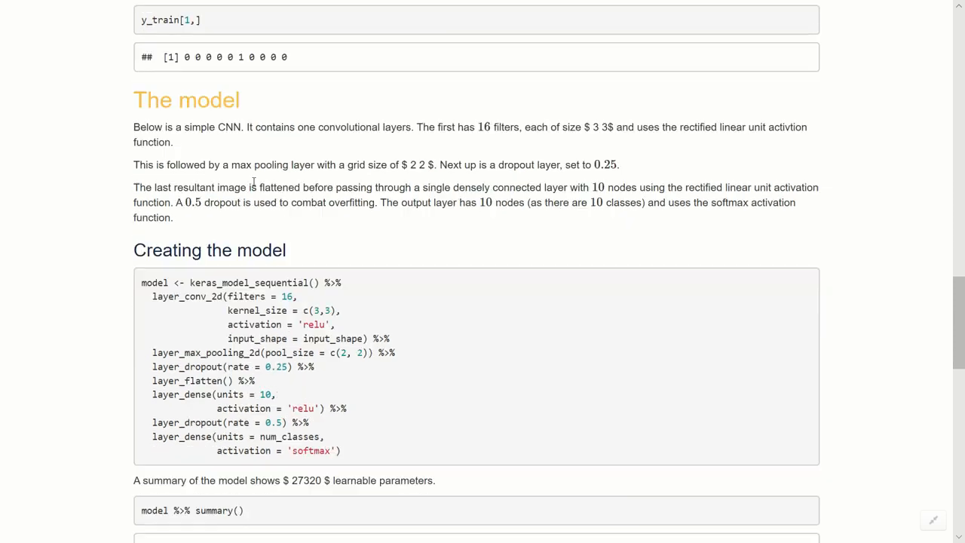
pyautogui.scroll(-3)
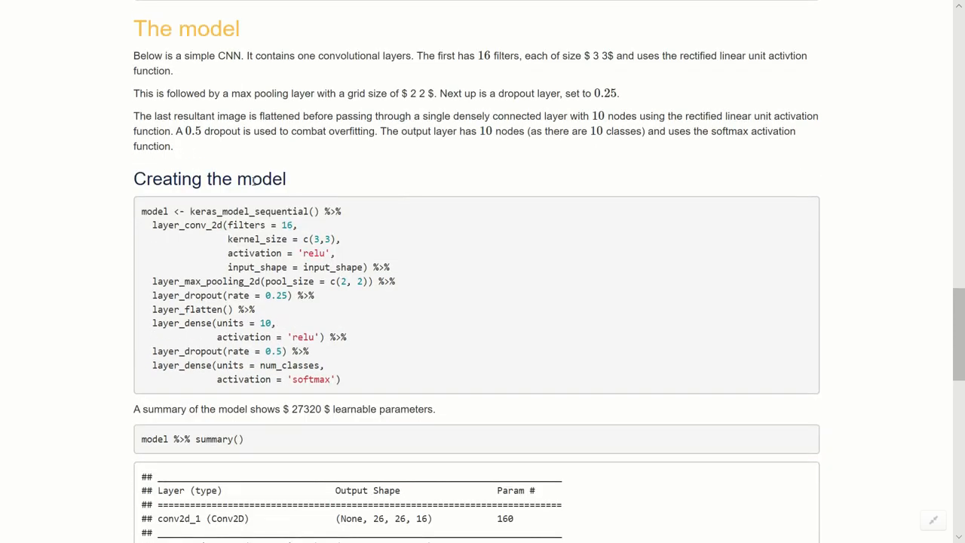
pyautogui.scroll(-3)
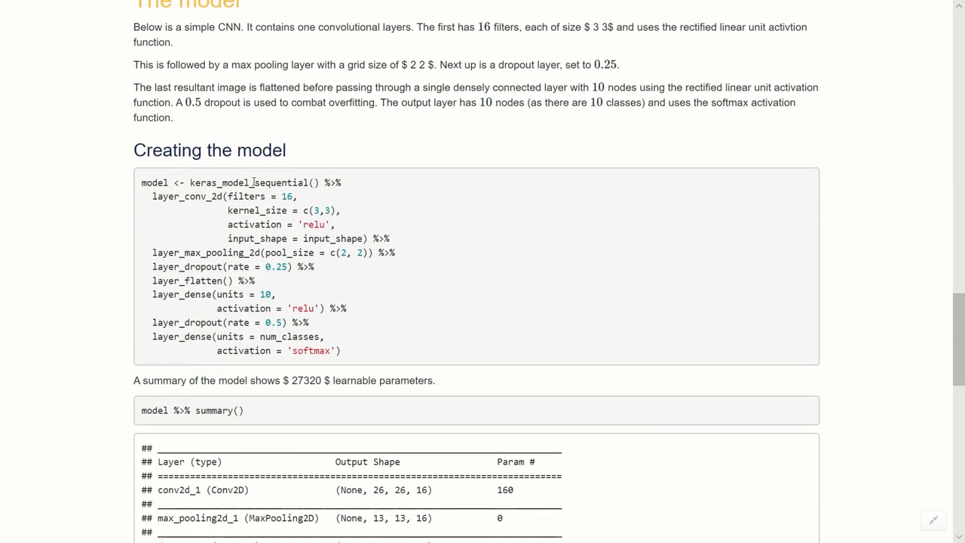
pyautogui.scroll(-3)
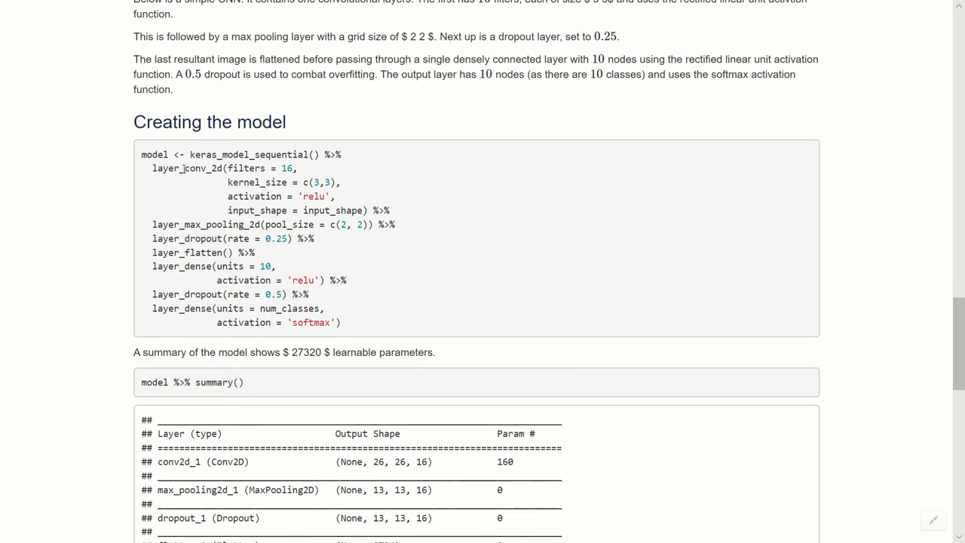
pyautogui.moveTo(191, 166)
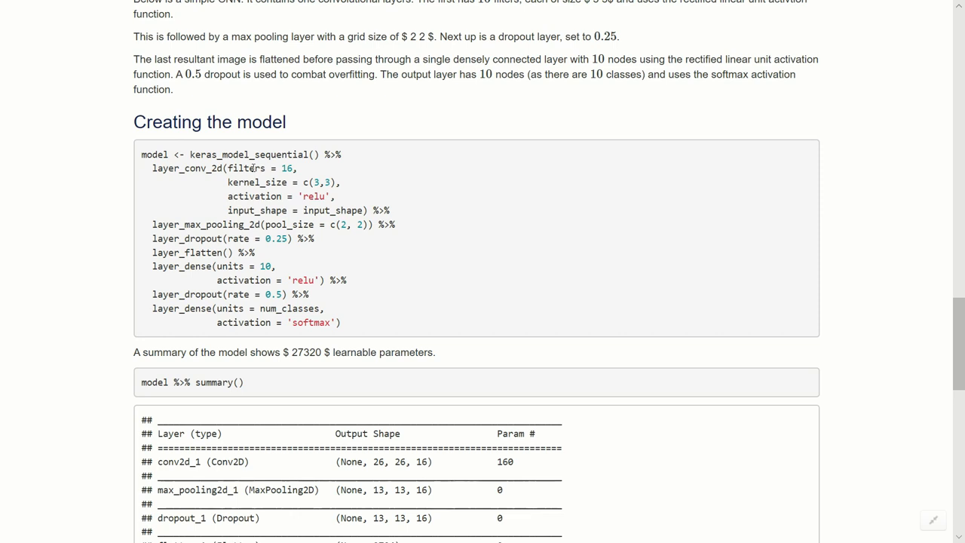
pyautogui.scroll(-3)
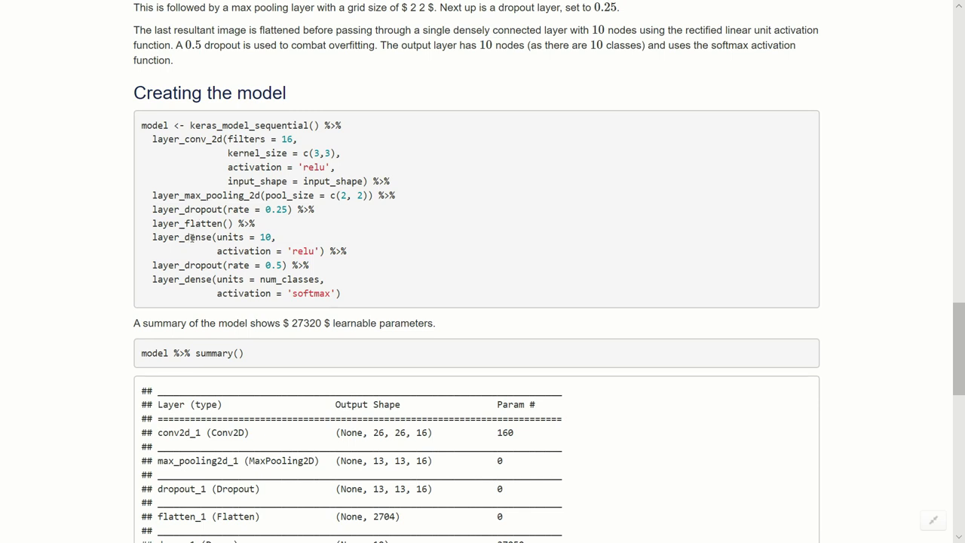
pyautogui.moveTo(286, 247)
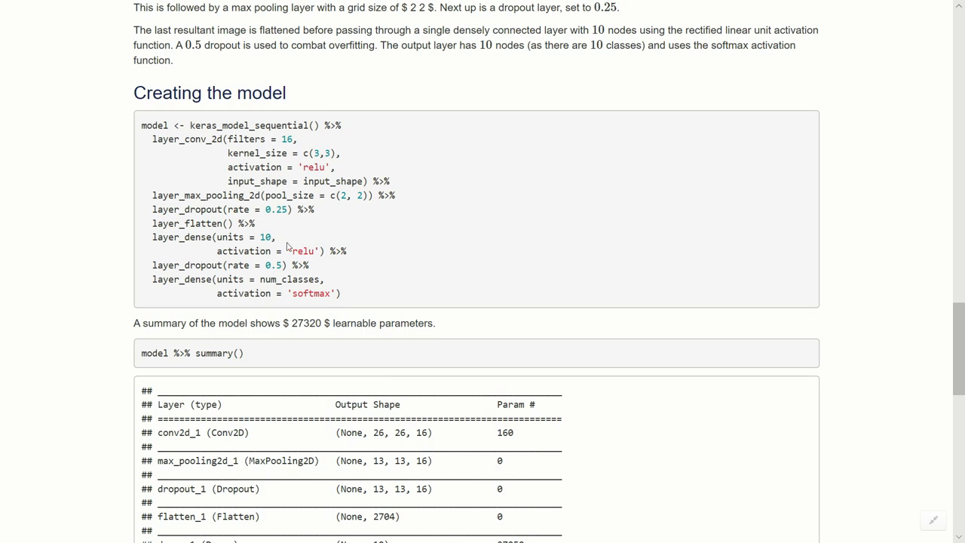
pyautogui.moveTo(306, 252)
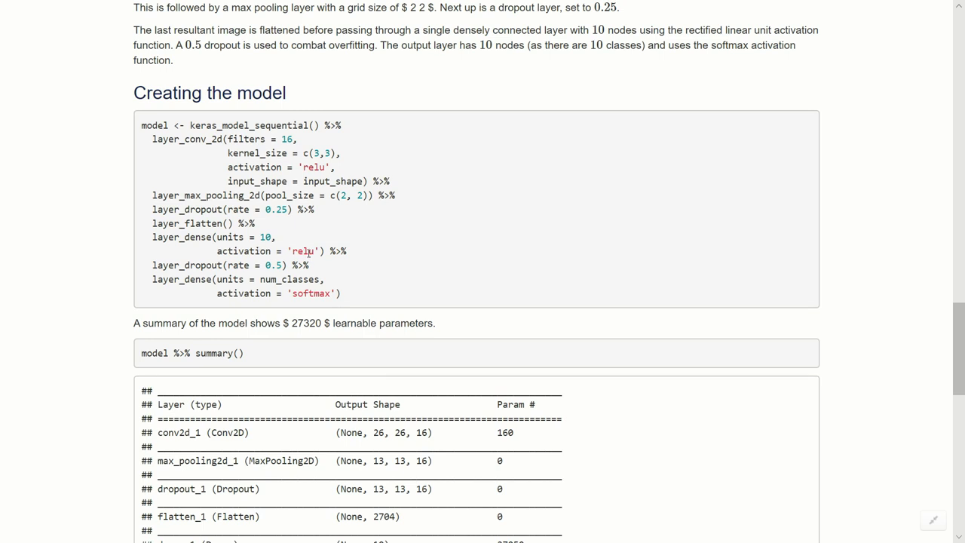
pyautogui.moveTo(292, 265)
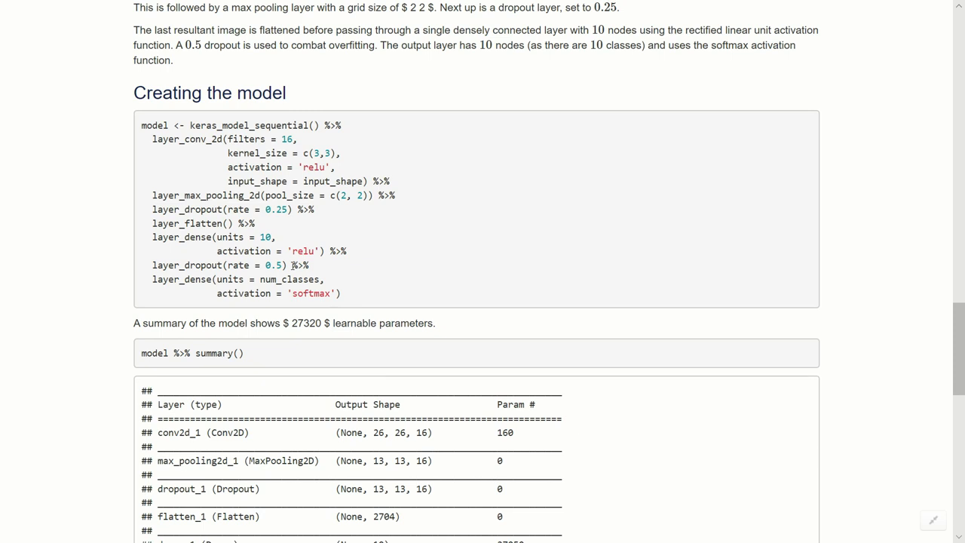
pyautogui.scroll(-3)
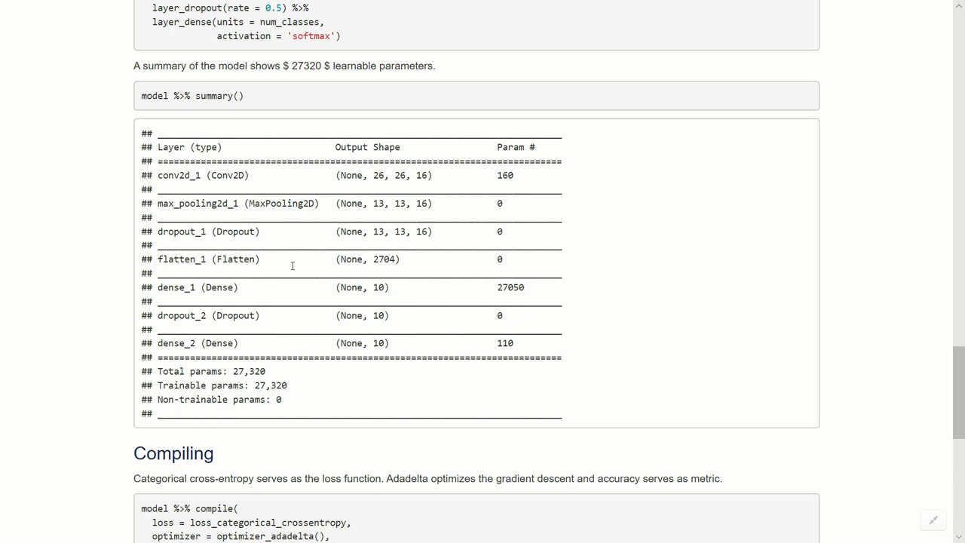
pyautogui.scroll(3)
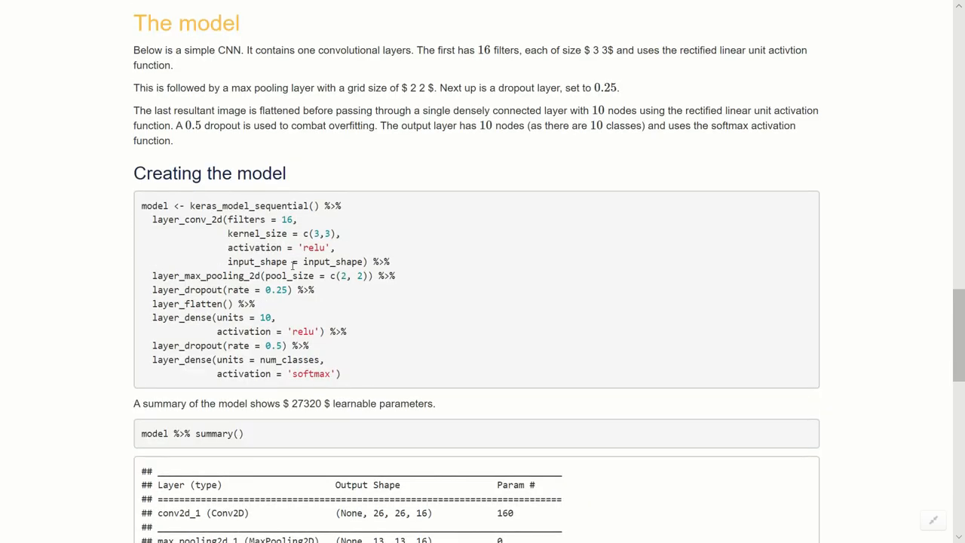
pyautogui.scroll(-3)
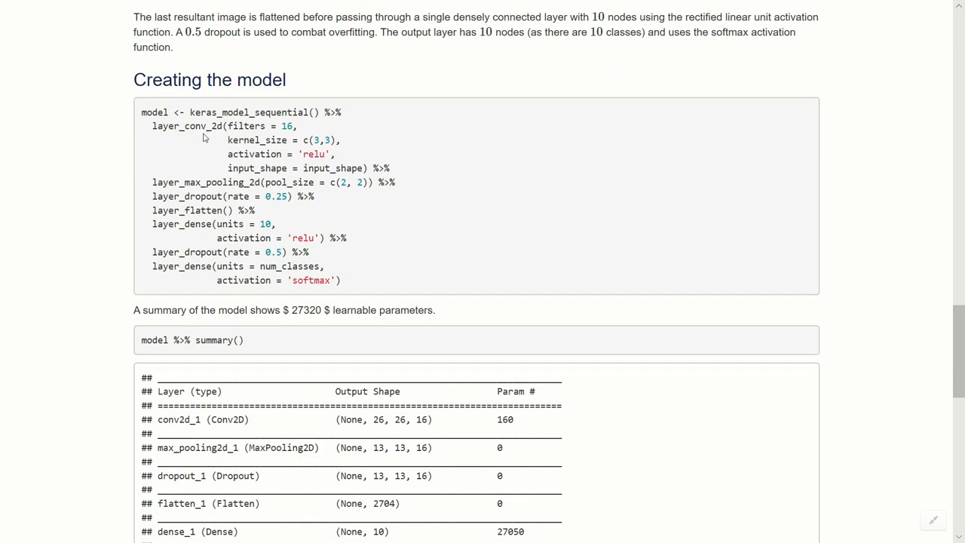
pyautogui.moveTo(305, 131)
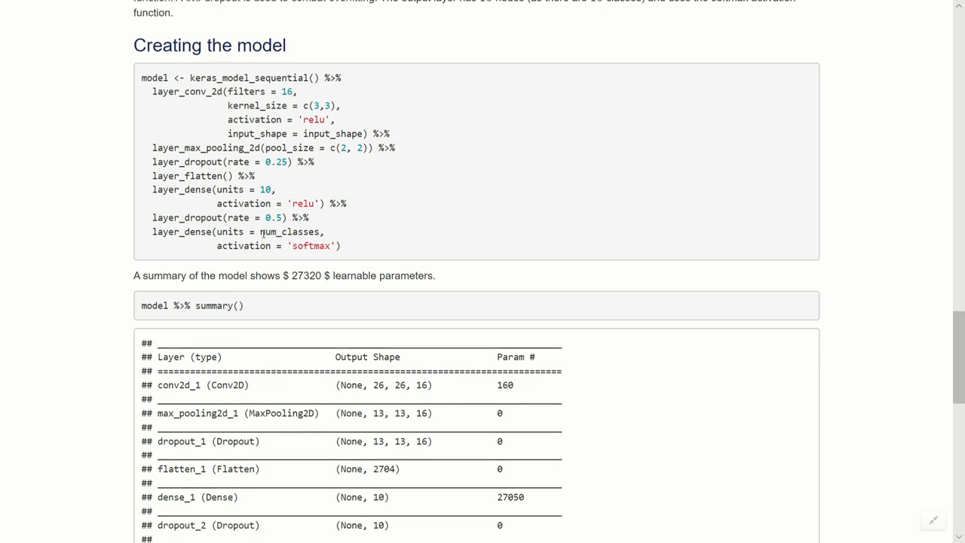
pyautogui.scroll(-3)
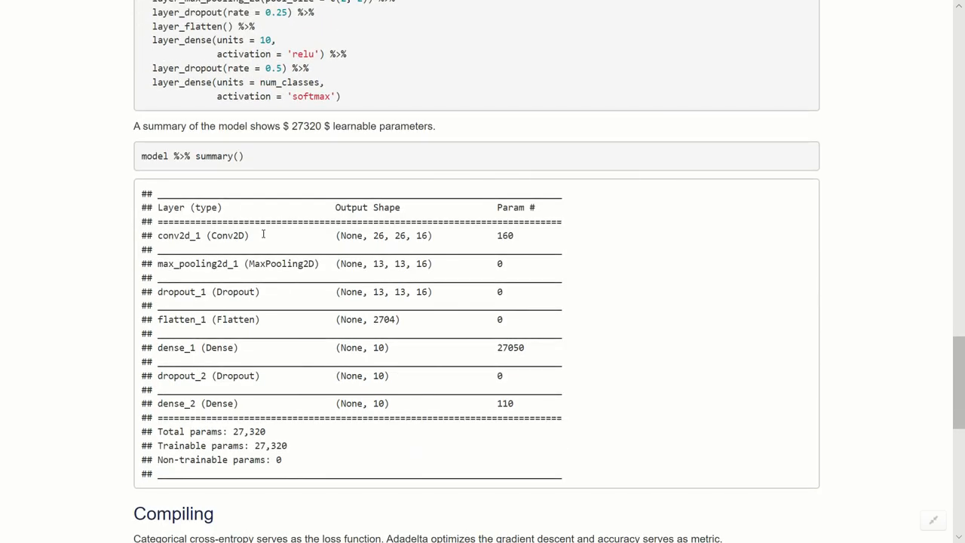
pyautogui.scroll(3)
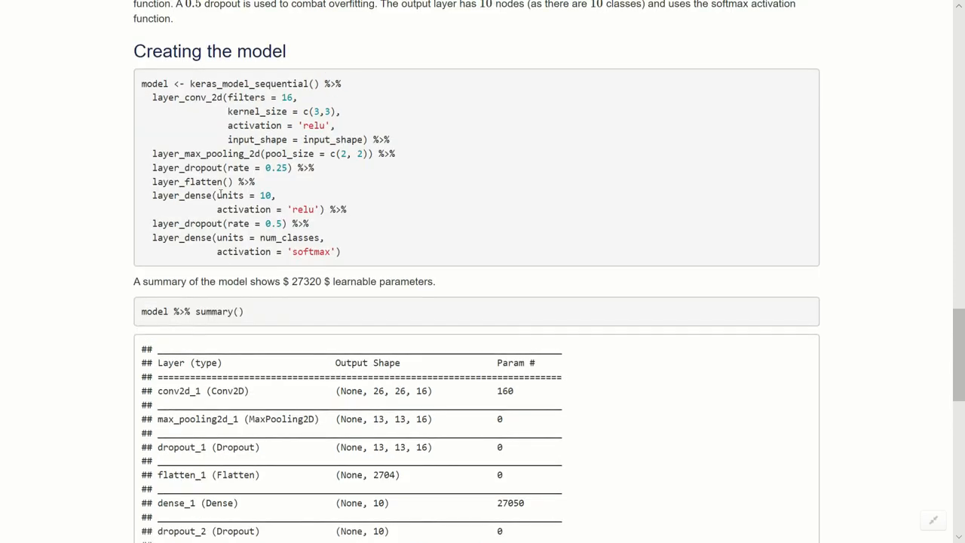
pyautogui.scroll(-3)
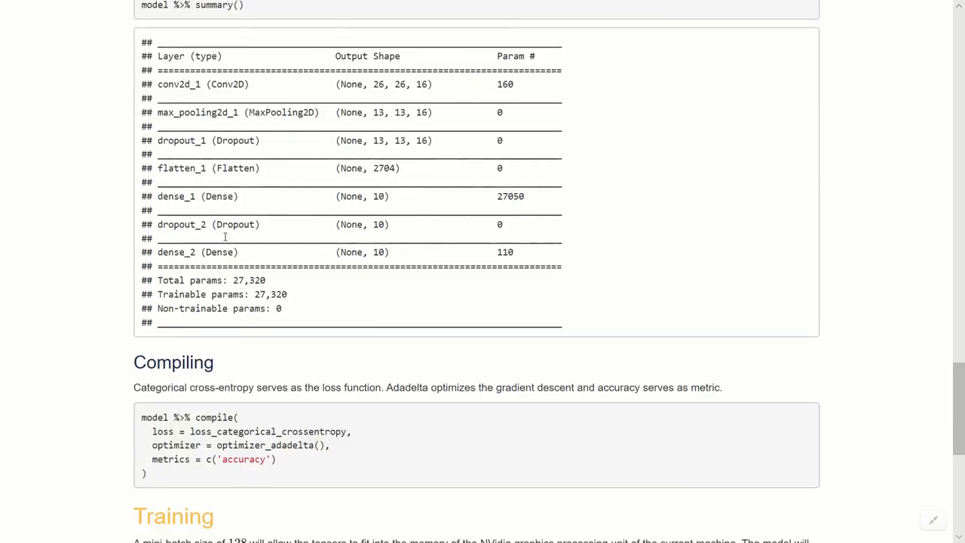
pyautogui.scroll(-3)
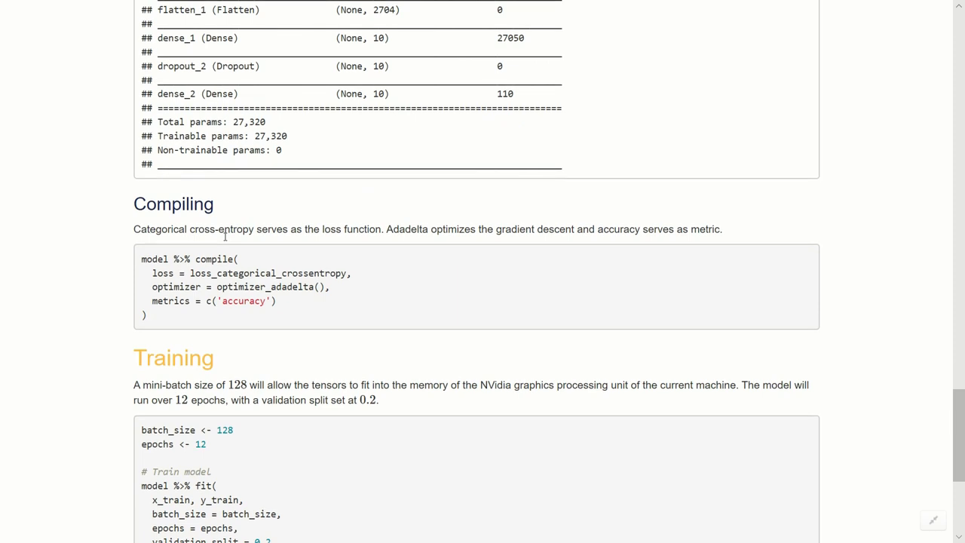
pyautogui.scroll(-3)
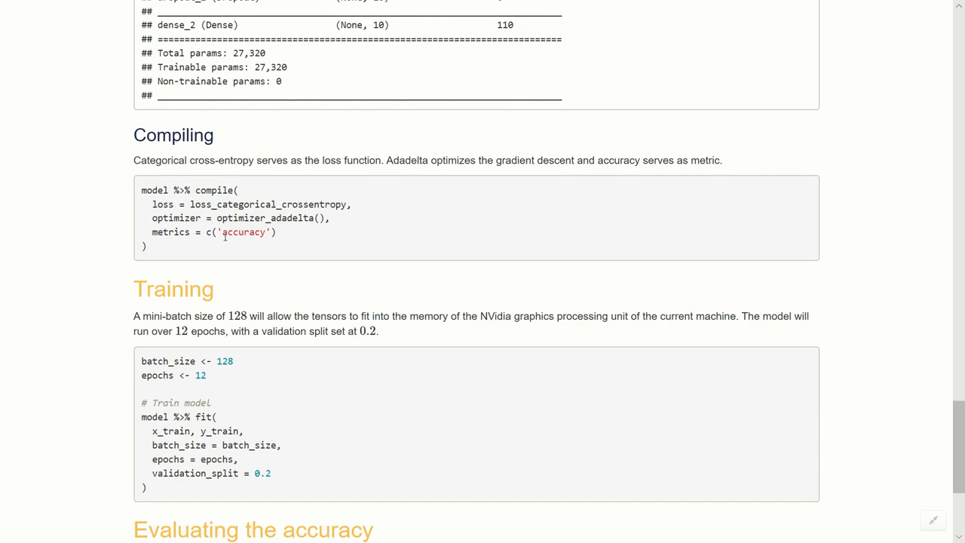
pyautogui.scroll(-3)
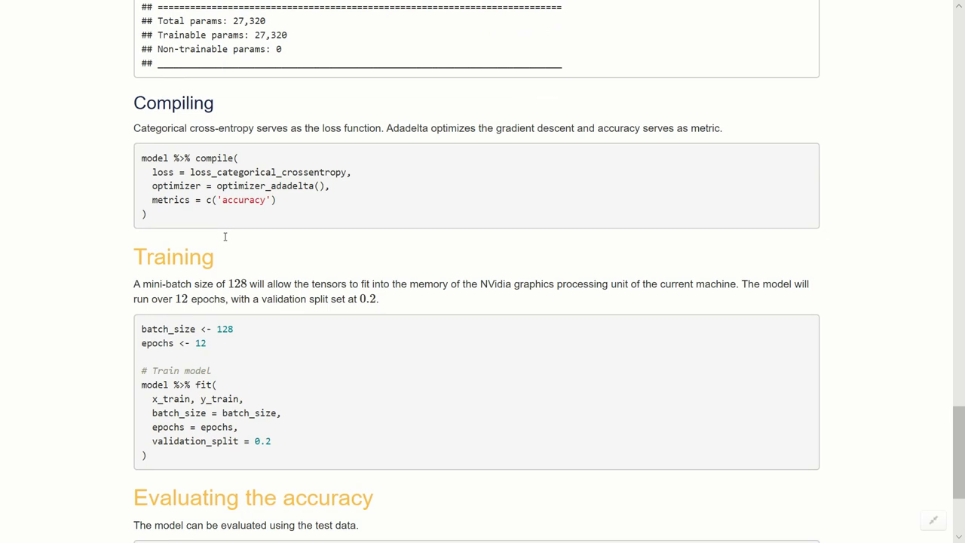
pyautogui.scroll(-3)
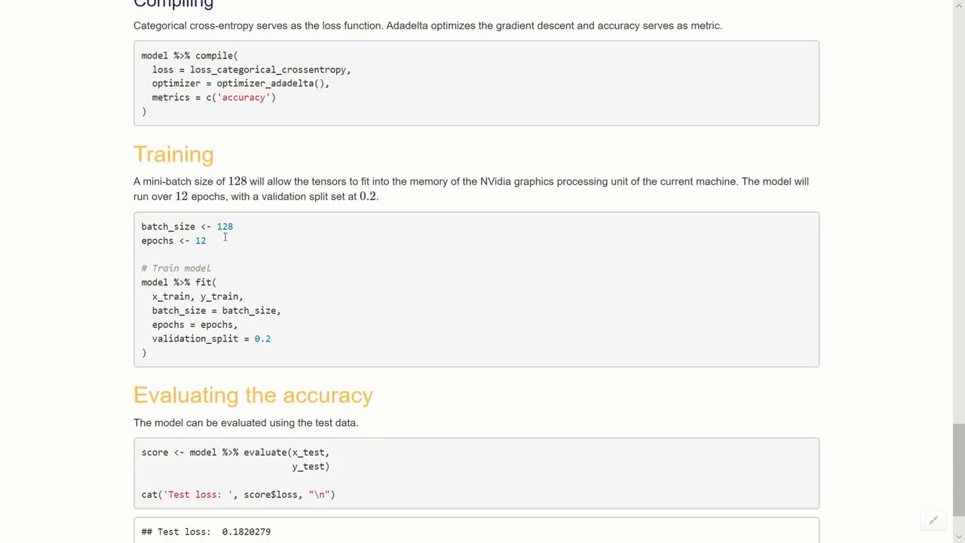
pyautogui.scroll(-3)
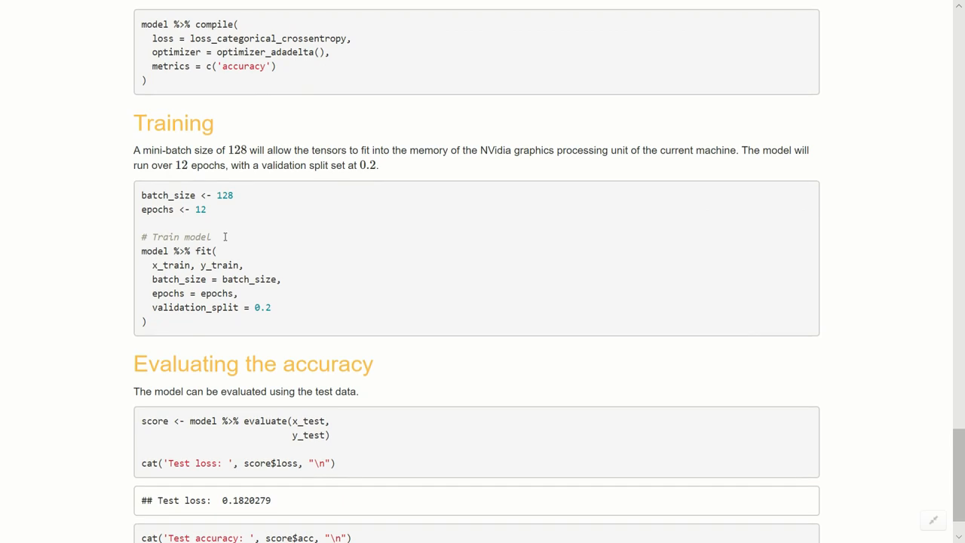
pyautogui.scroll(-3)
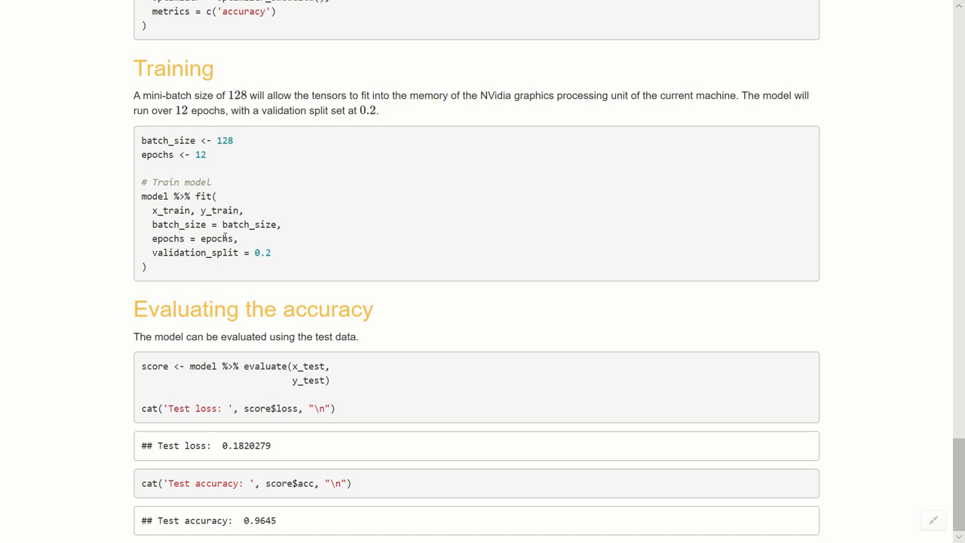
pyautogui.scroll(3)
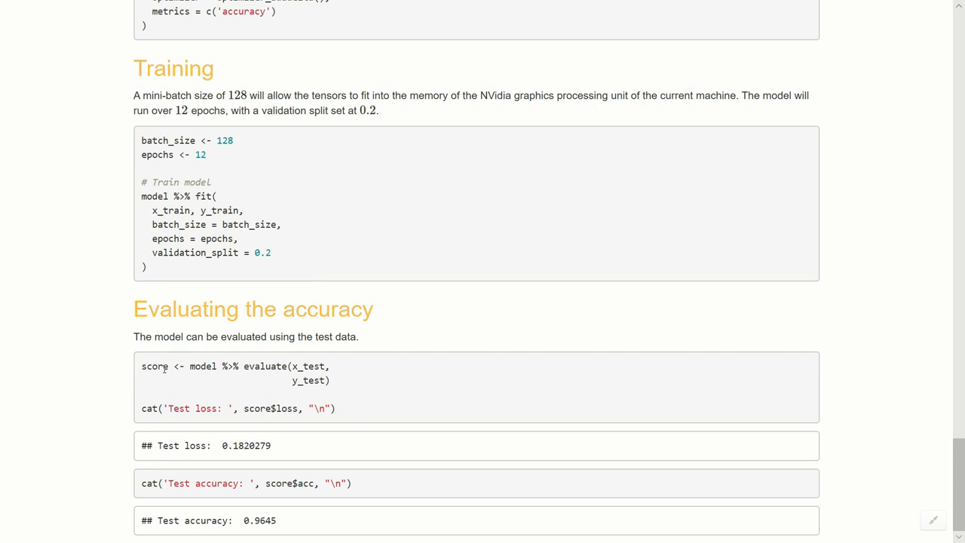
pyautogui.moveTo(251, 376)
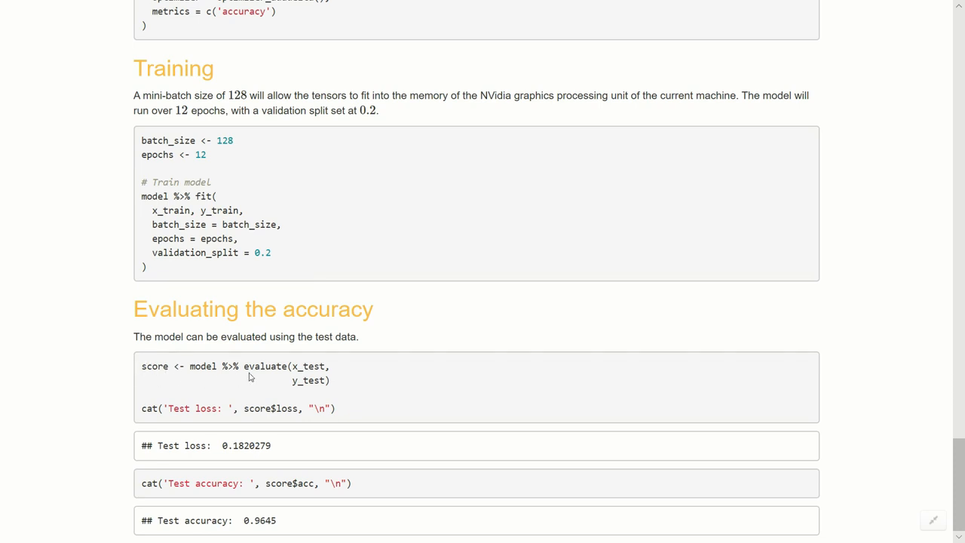
pyautogui.moveTo(255, 373)
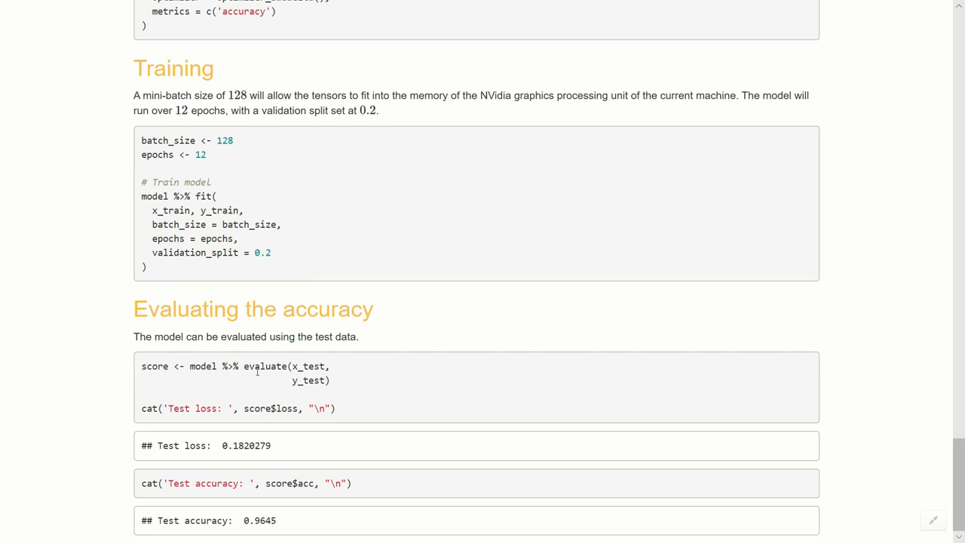
pyautogui.moveTo(307, 382)
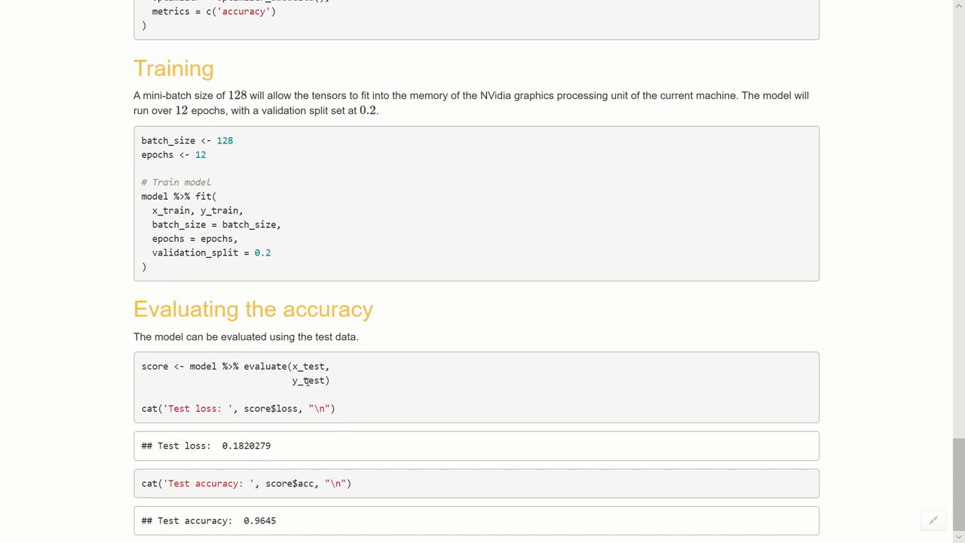
pyautogui.moveTo(205, 413)
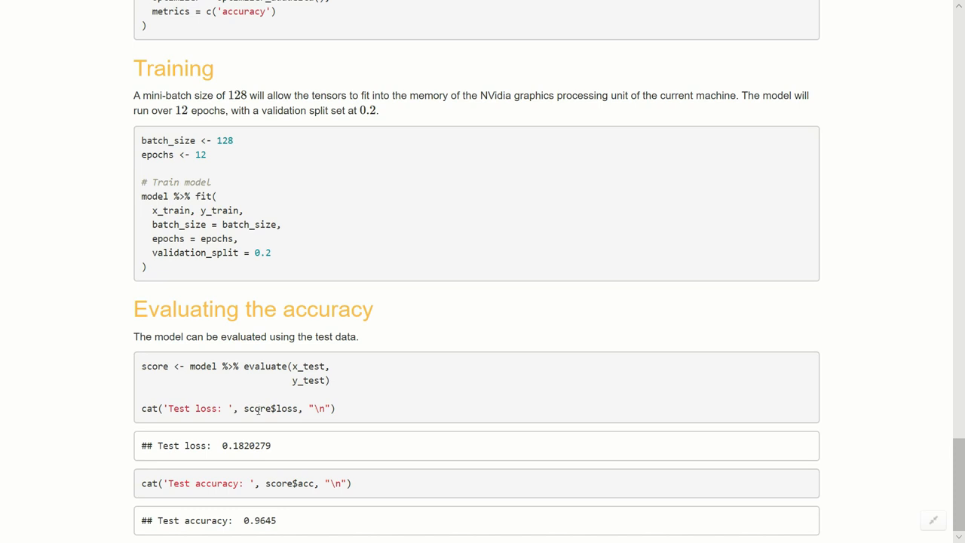
pyautogui.moveTo(301, 403)
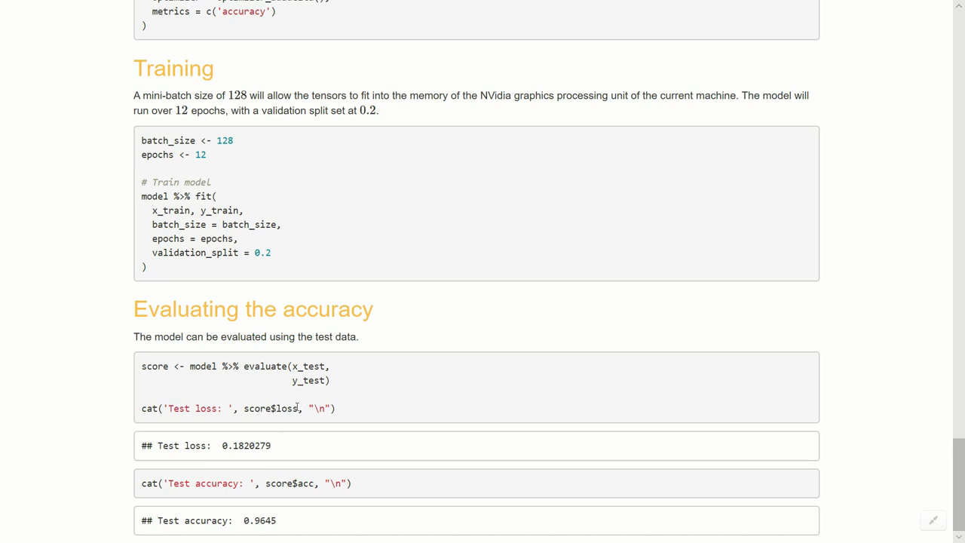
pyautogui.moveTo(243, 494)
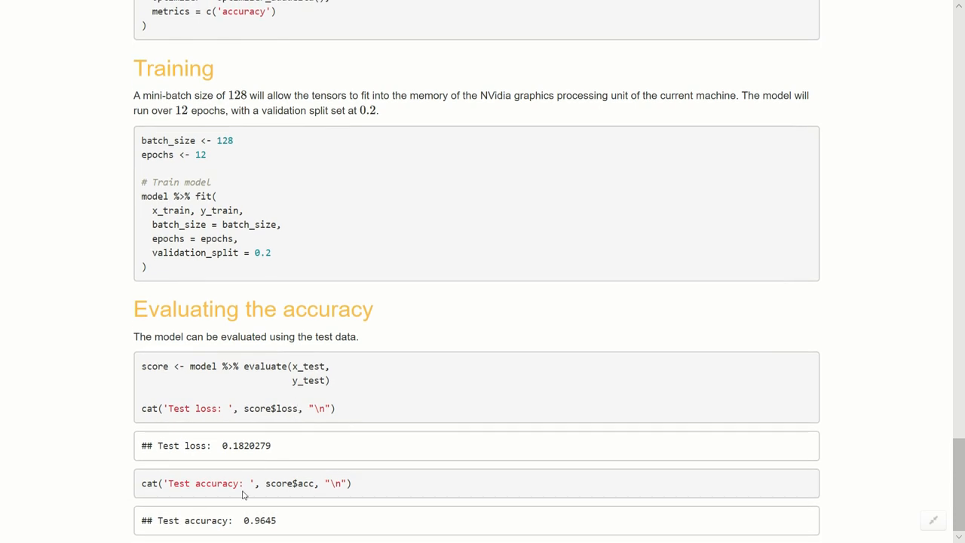
pyautogui.moveTo(282, 455)
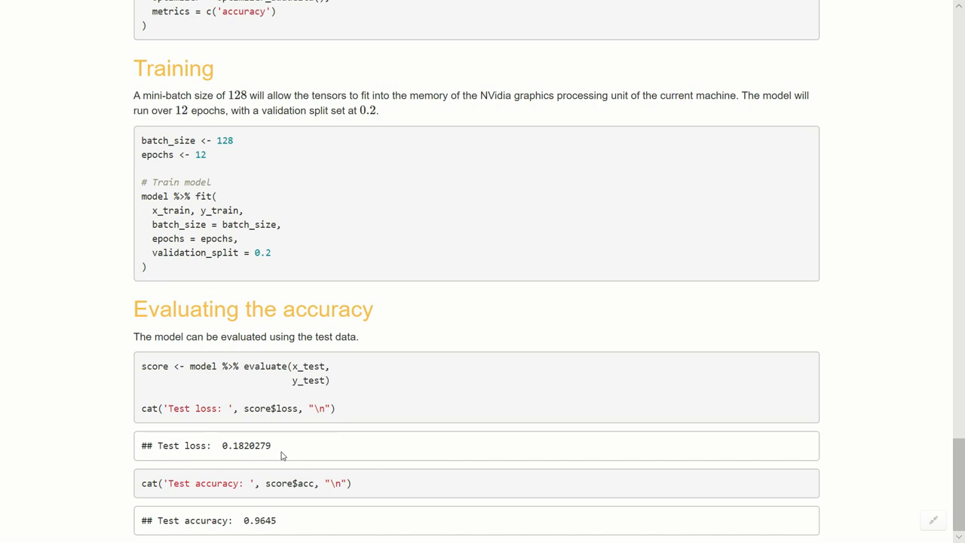
pyautogui.moveTo(107, 381)
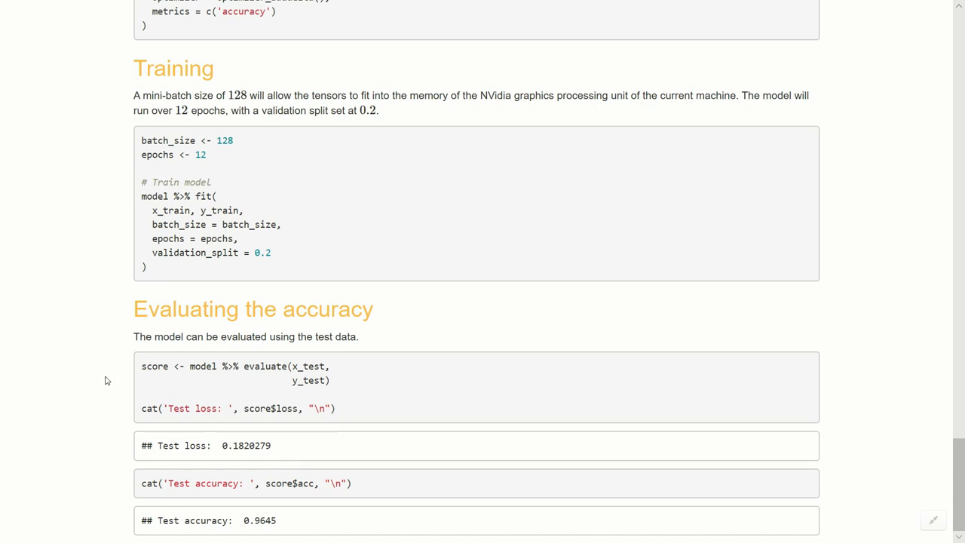